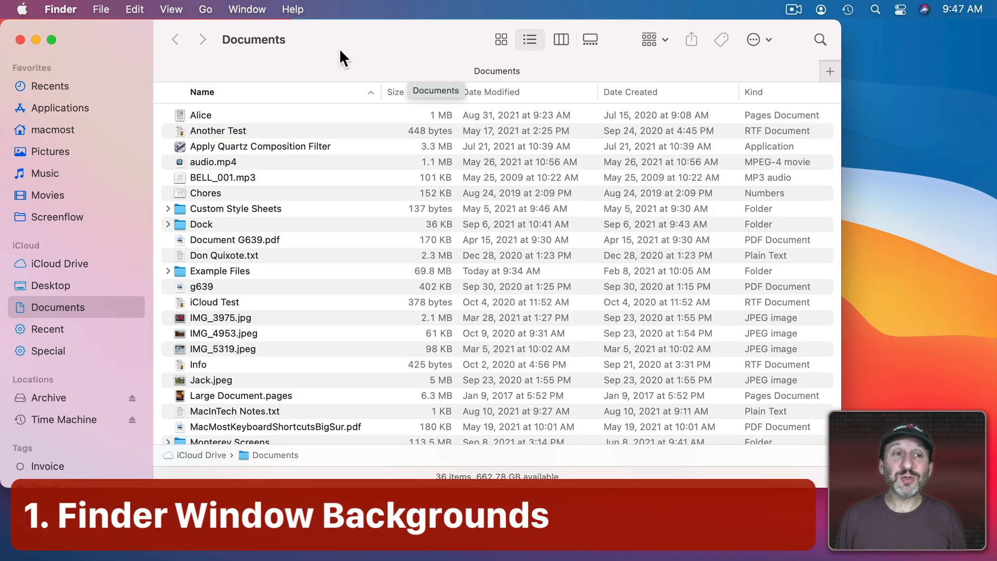
- Switch the Documents window to Icon view and bring up the View menu
left_click(500, 39)
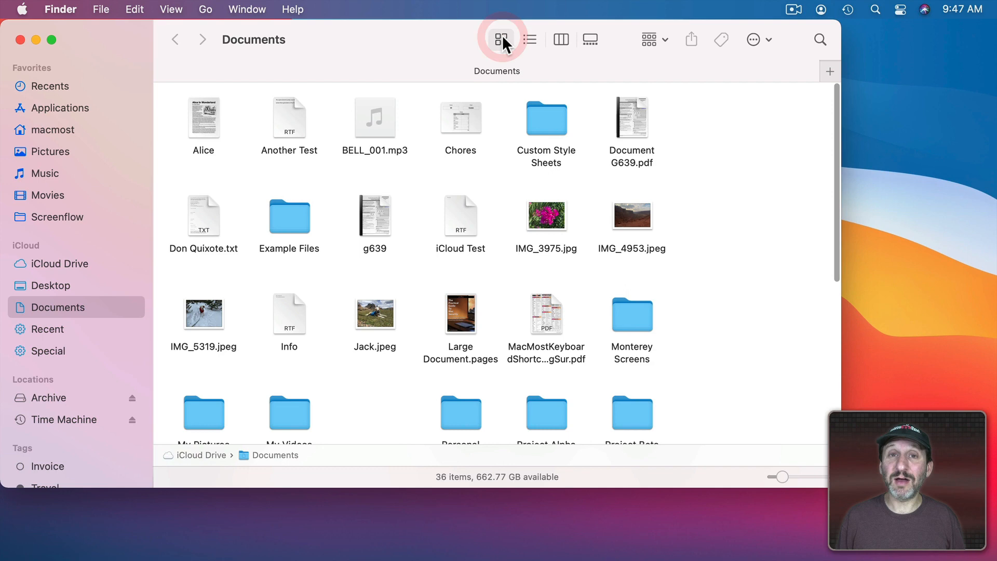
left_click(501, 39)
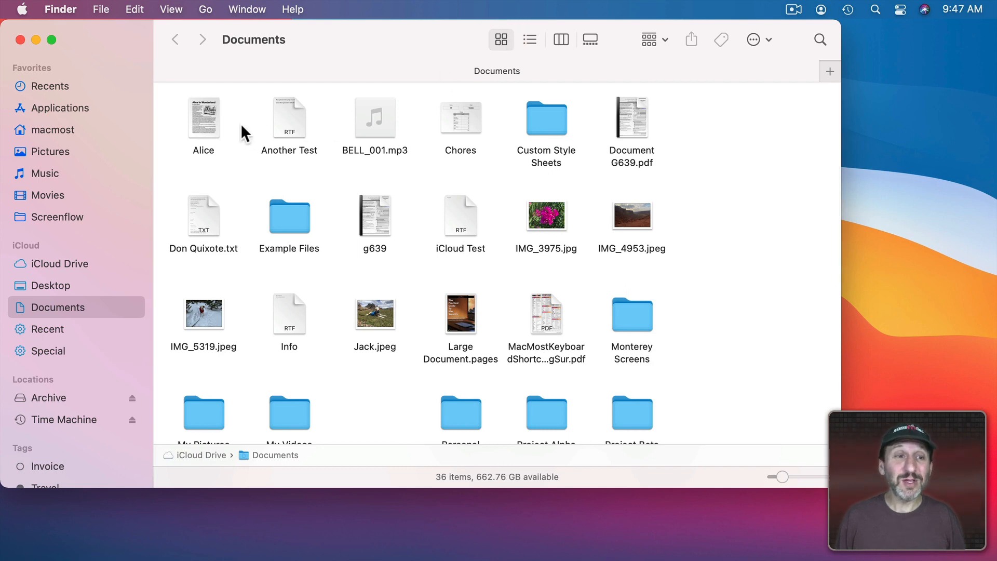
mouse_move(745, 171)
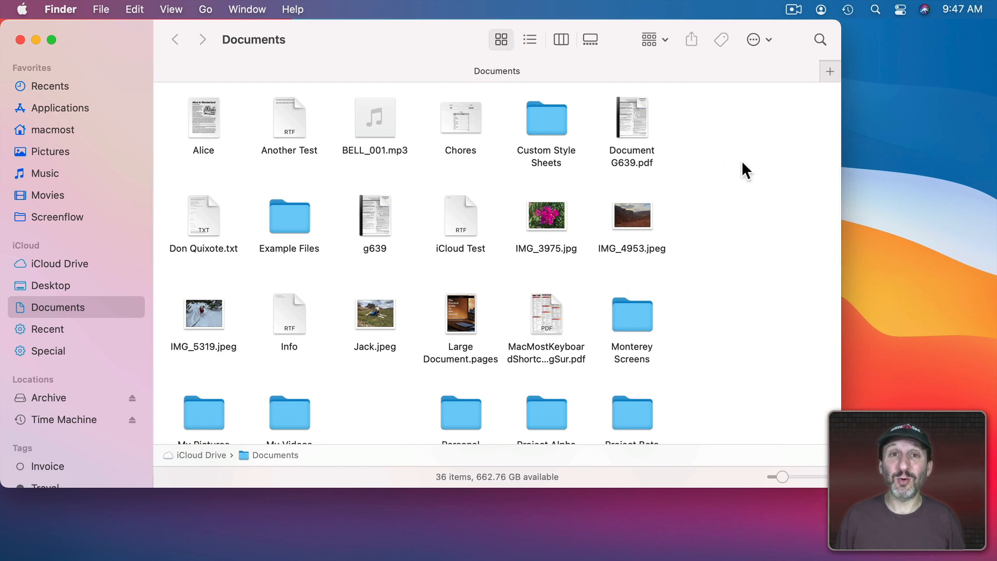
left_click(171, 9)
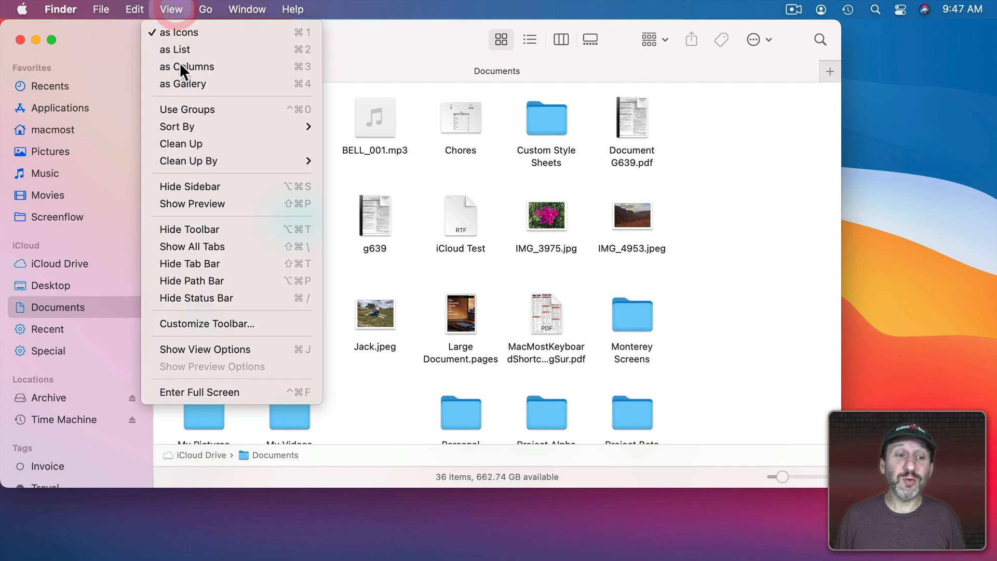
- In Documents' View Options, set a solid colour background, trying red then blue
left_click(204, 349)
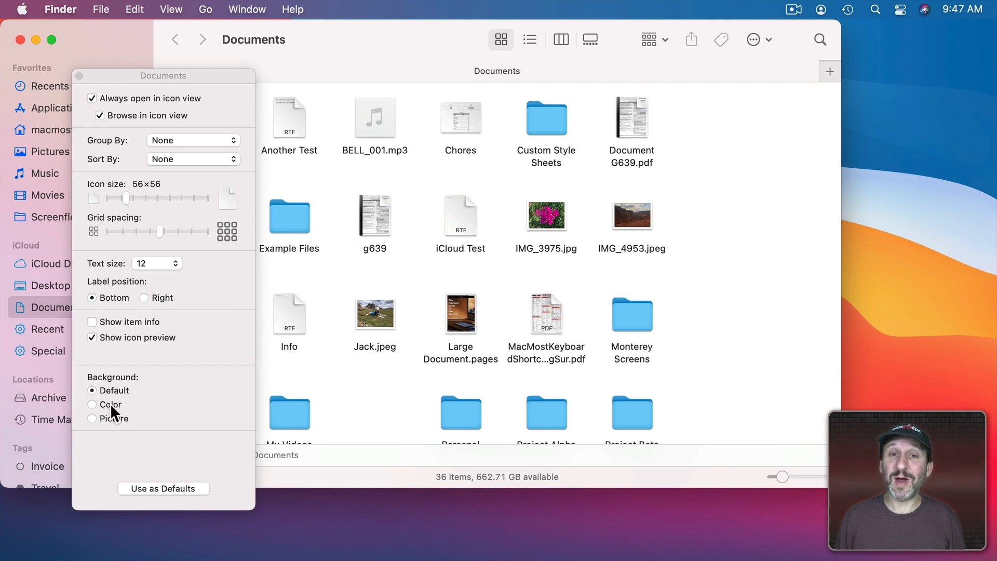
left_click(92, 404)
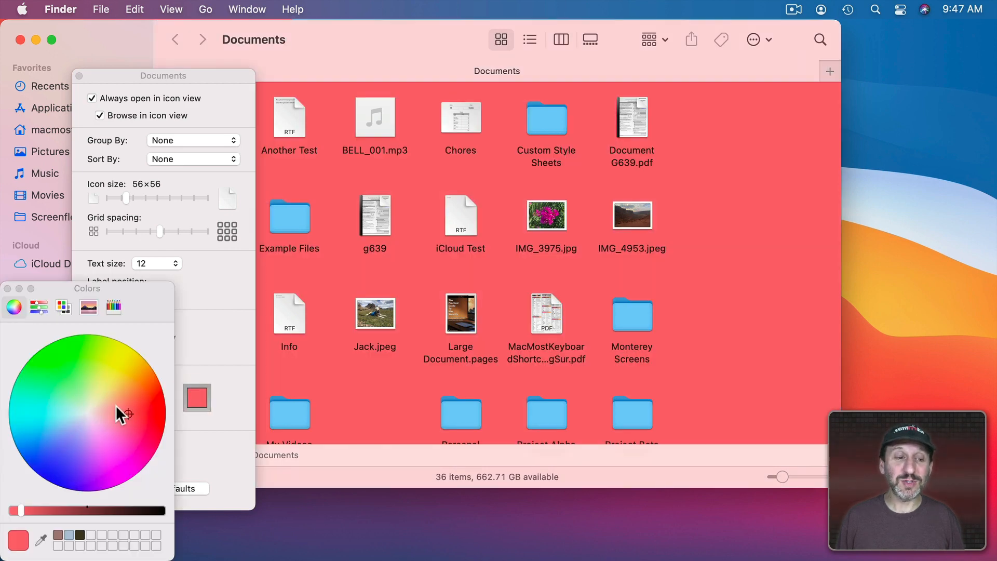
left_click(69, 423)
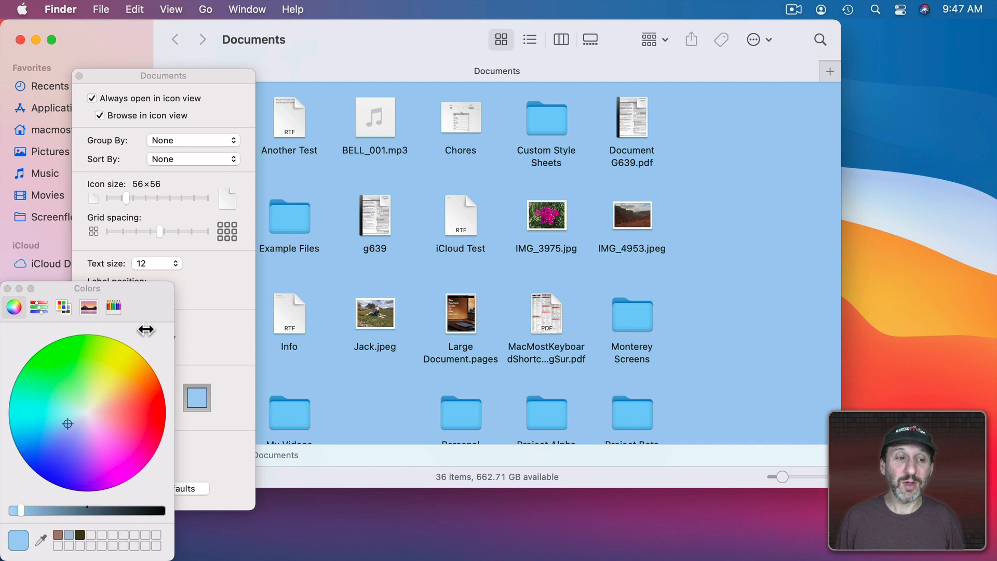
- Change the background to Picture and use the flower photo as the window backdrop
left_click(93, 419)
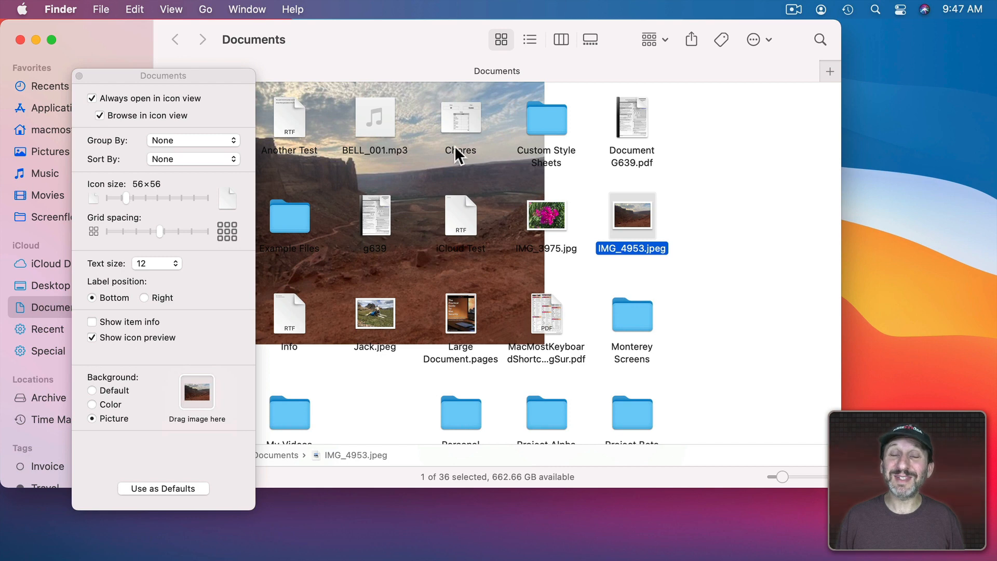
left_click_drag(545, 214, 195, 388)
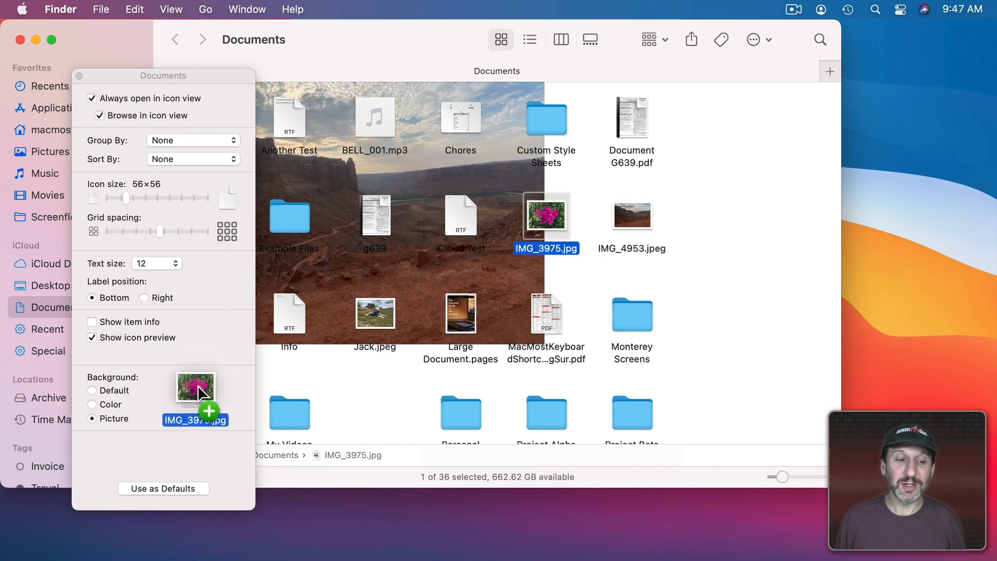
left_click(93, 404)
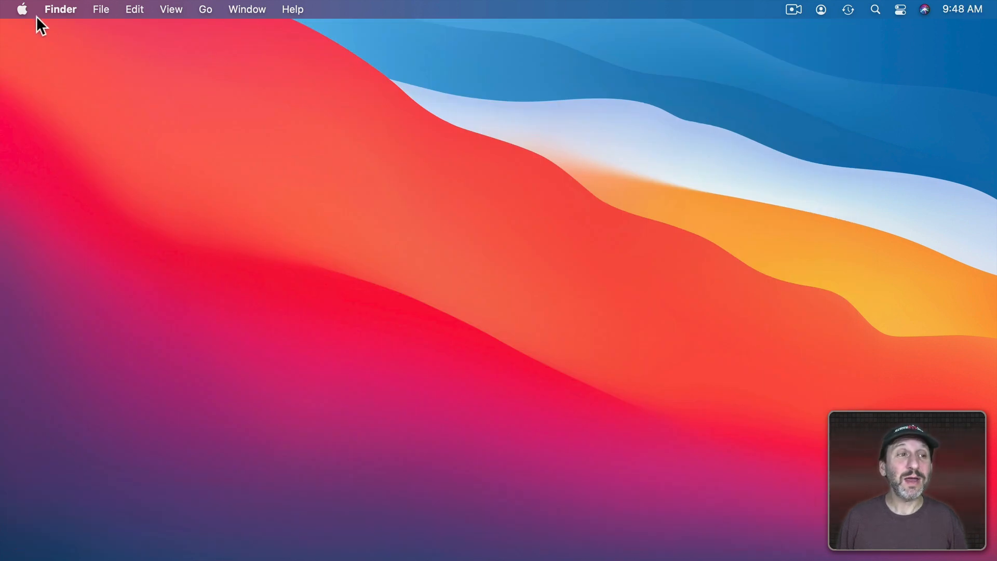
mouse_move(22, 15)
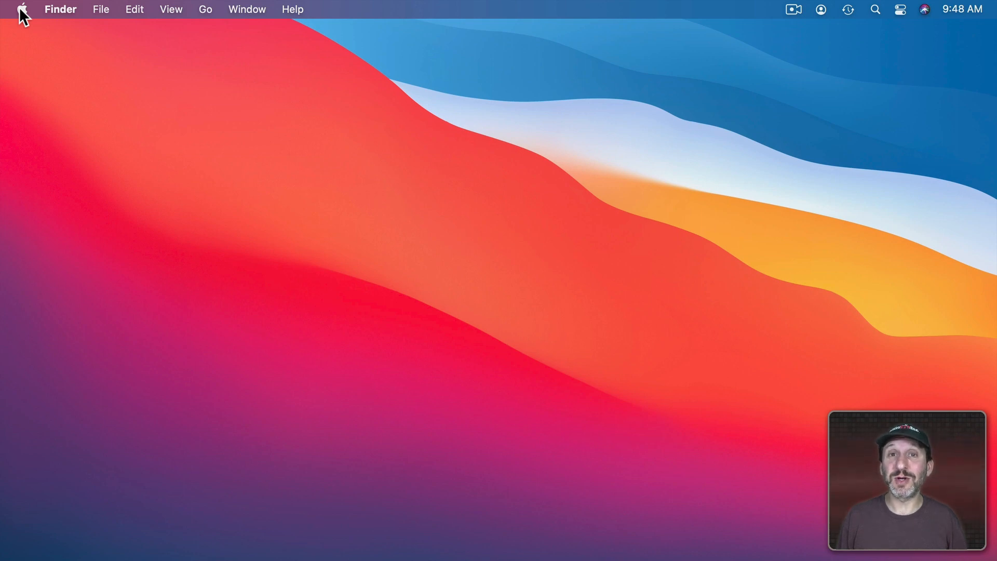
- In Dock & Menu Bar clock settings, enable Announce the time and choose its interval
left_click(22, 9)
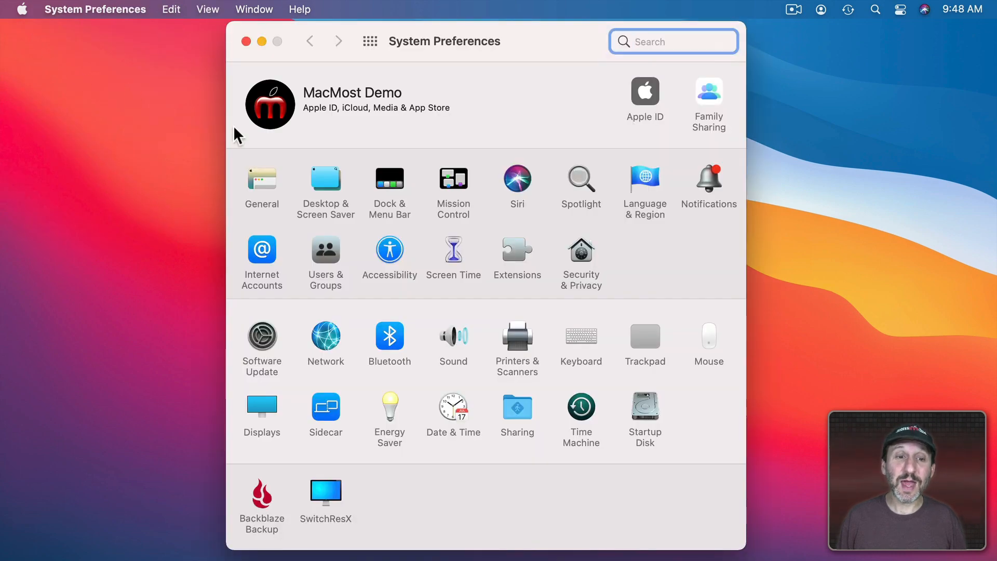
left_click(389, 185)
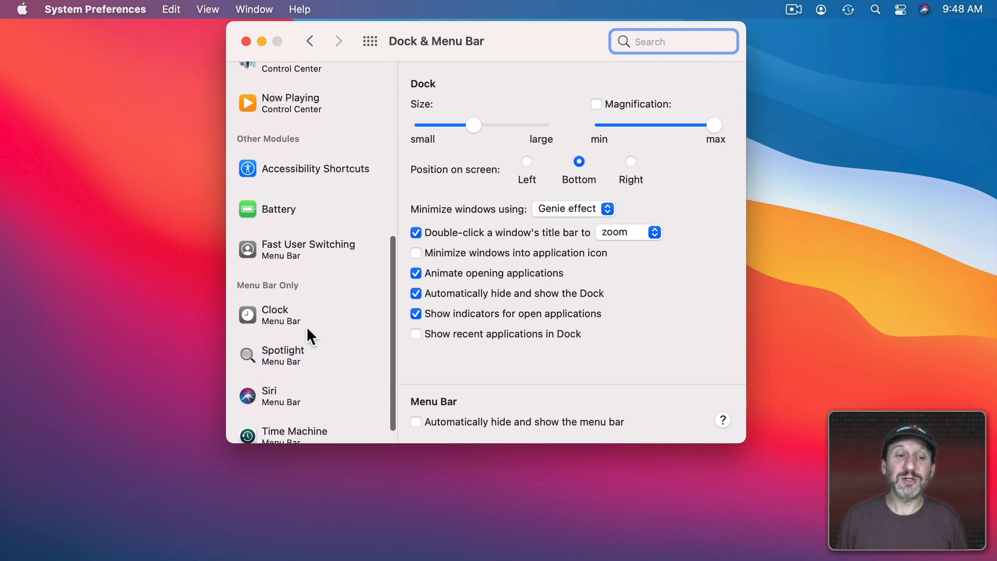
left_click(274, 315)
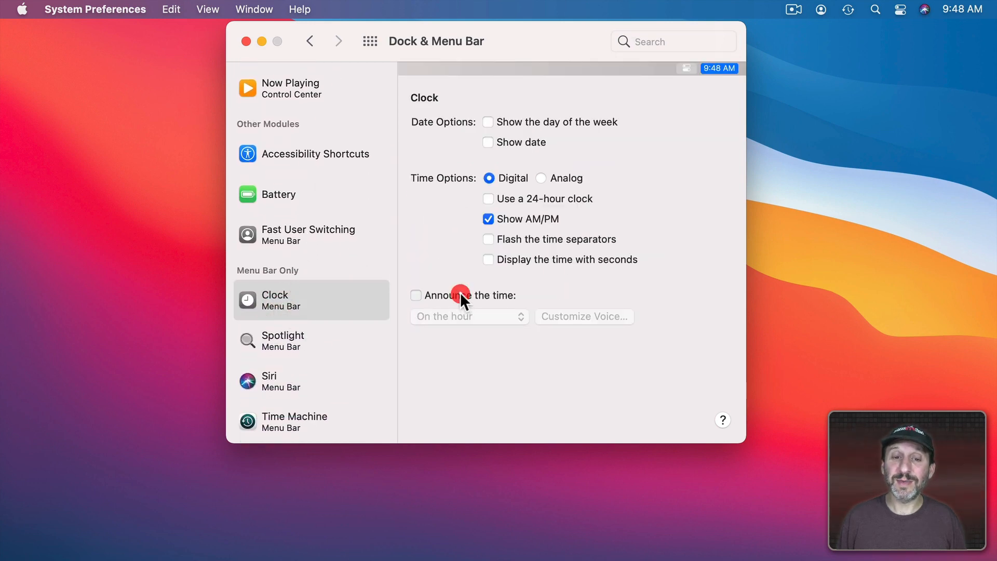
left_click(415, 295)
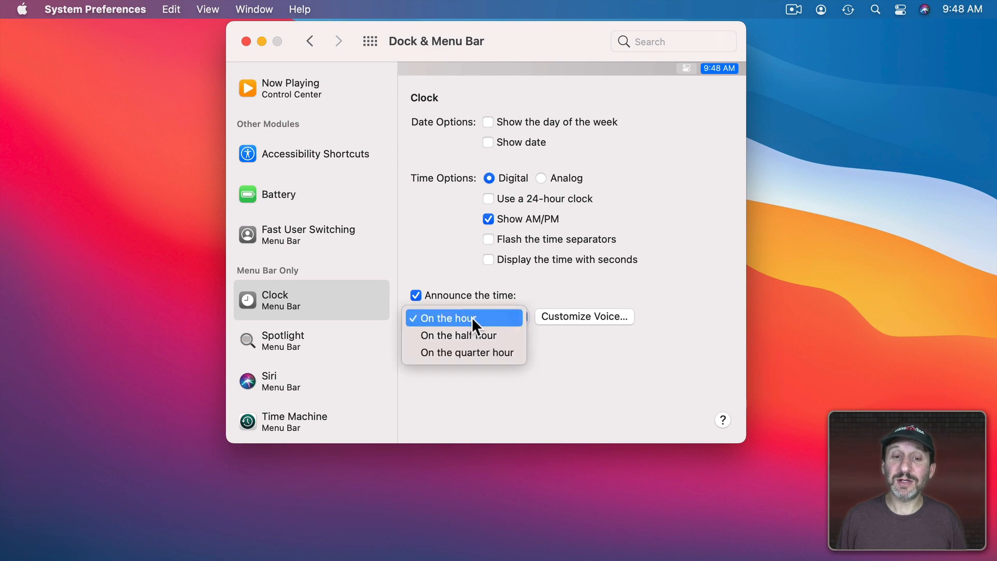
left_click(463, 318)
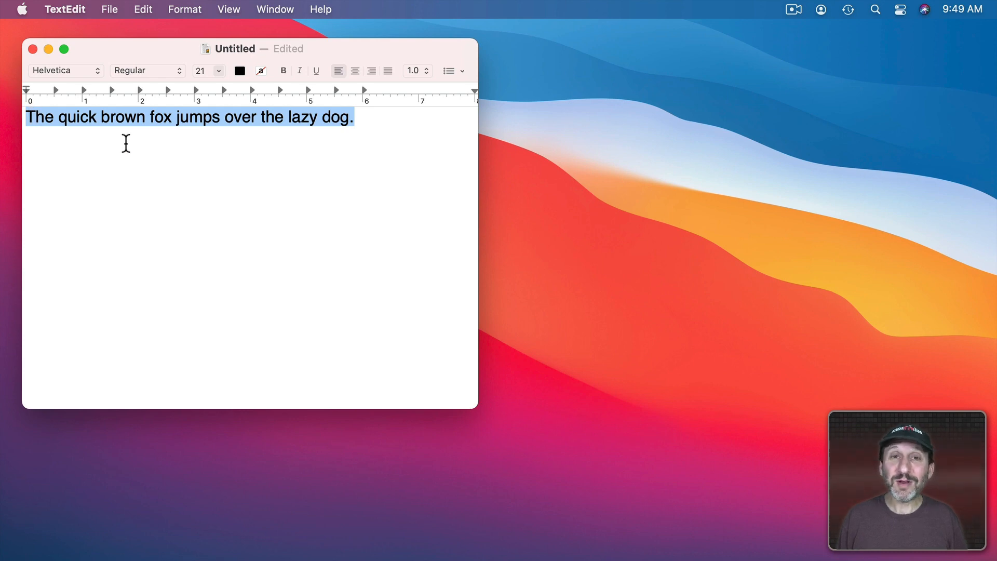
mouse_move(458, 130)
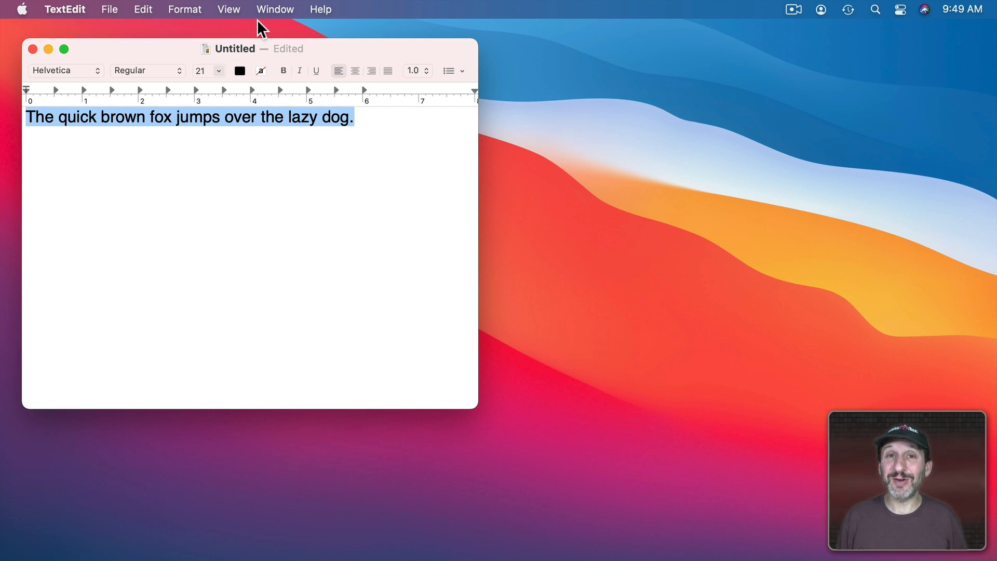
mouse_move(311, 36)
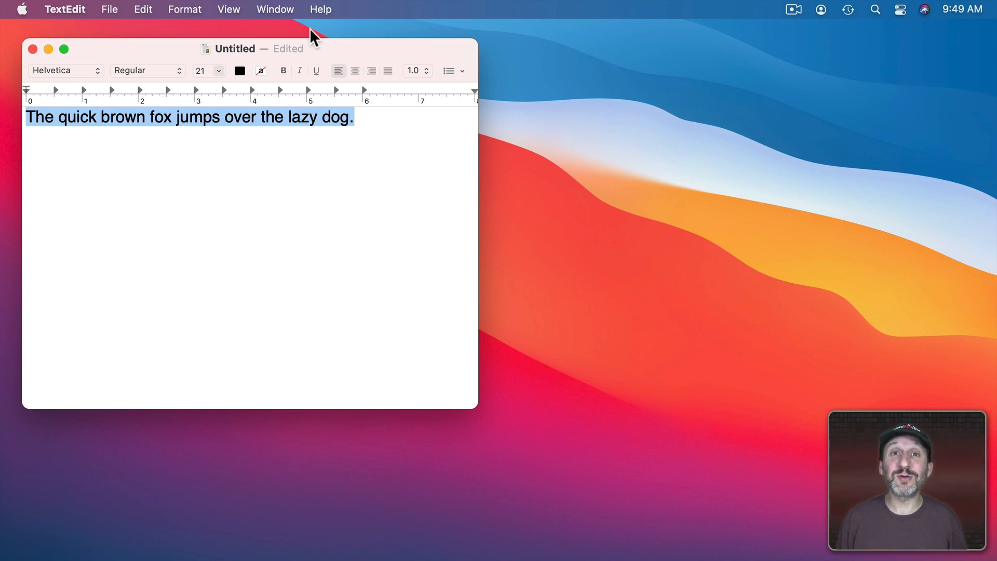
- Switch from TextEdit to Finder after copying the quick brown fox sentence
left_click(47, 535)
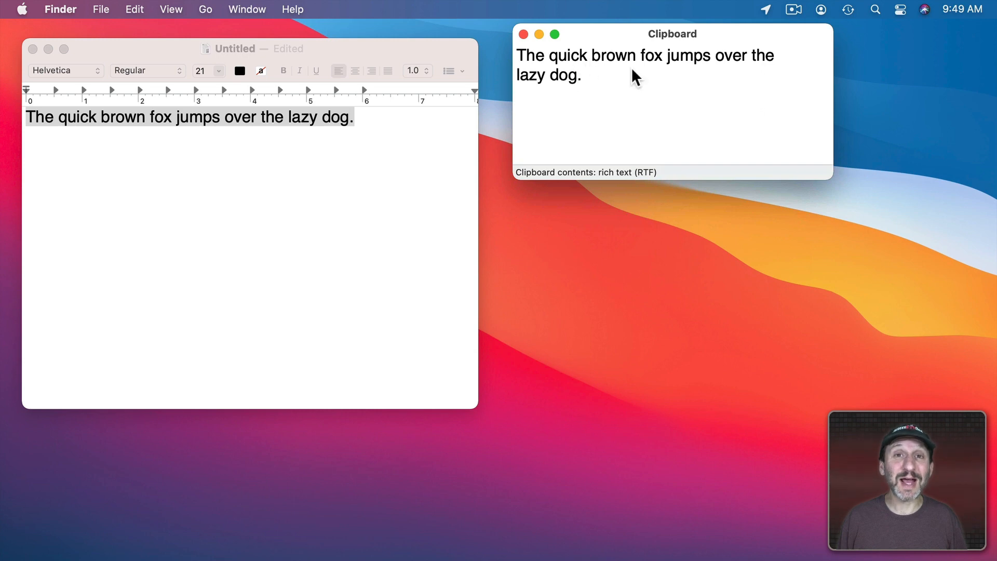
mouse_move(540, 75)
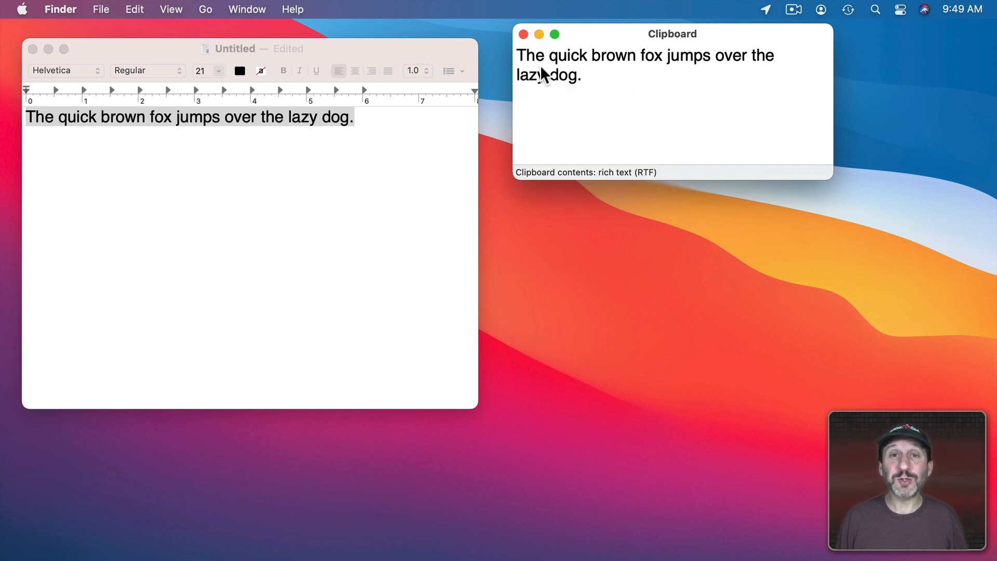
mouse_move(602, 87)
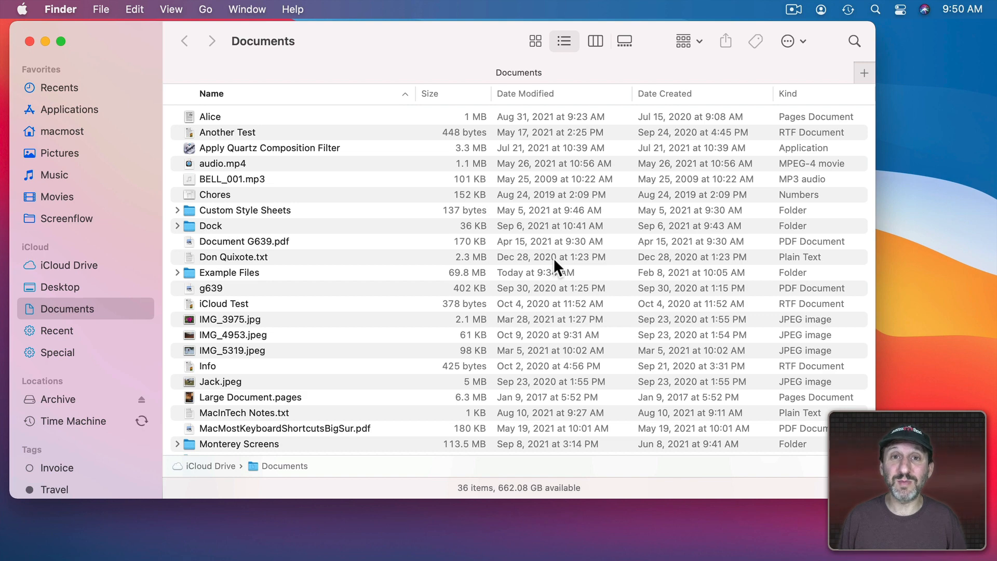
- Jump to the hidden /usr/share/calendar folder via Go to Folder
left_click(206, 9)
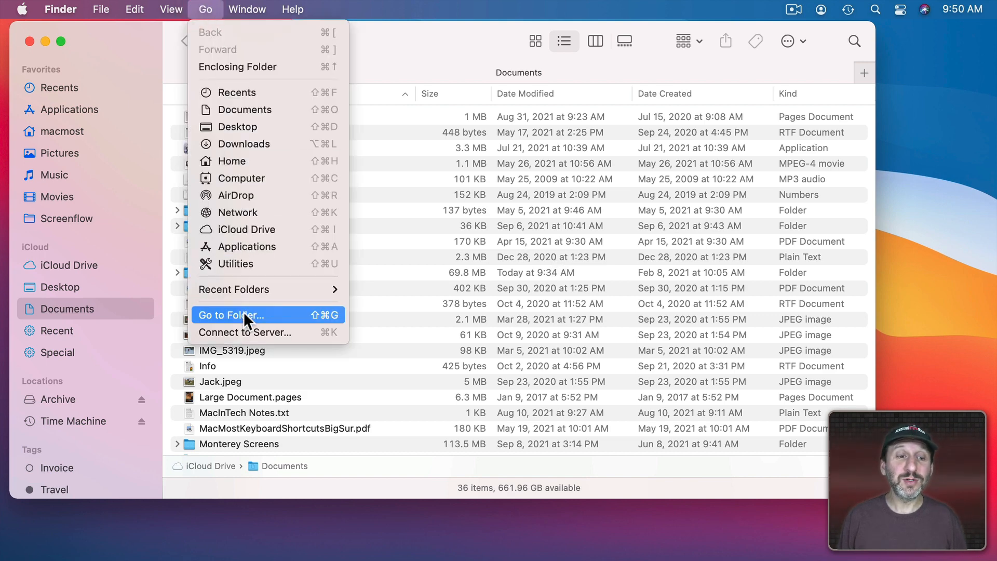
left_click(230, 314)
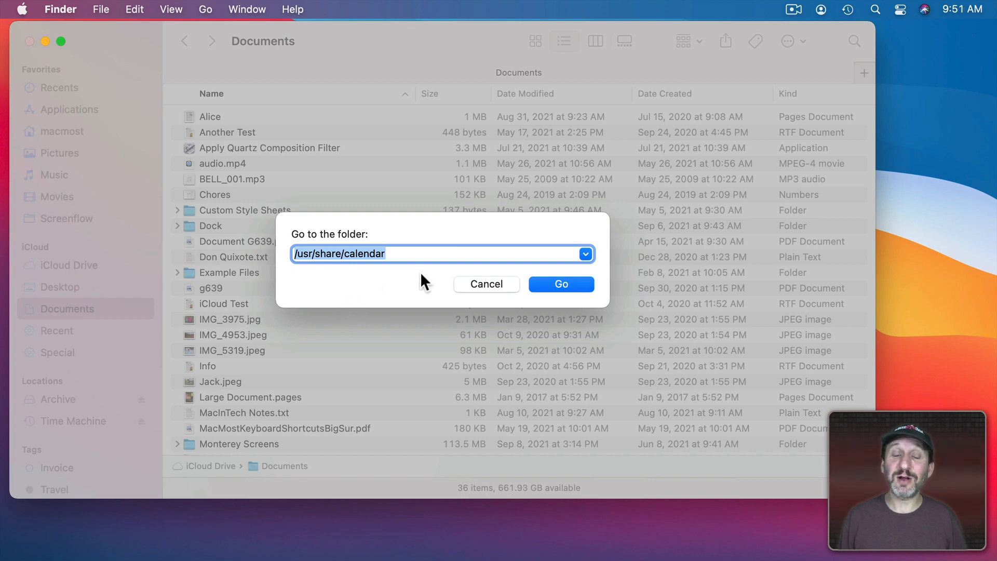
left_click(560, 283)
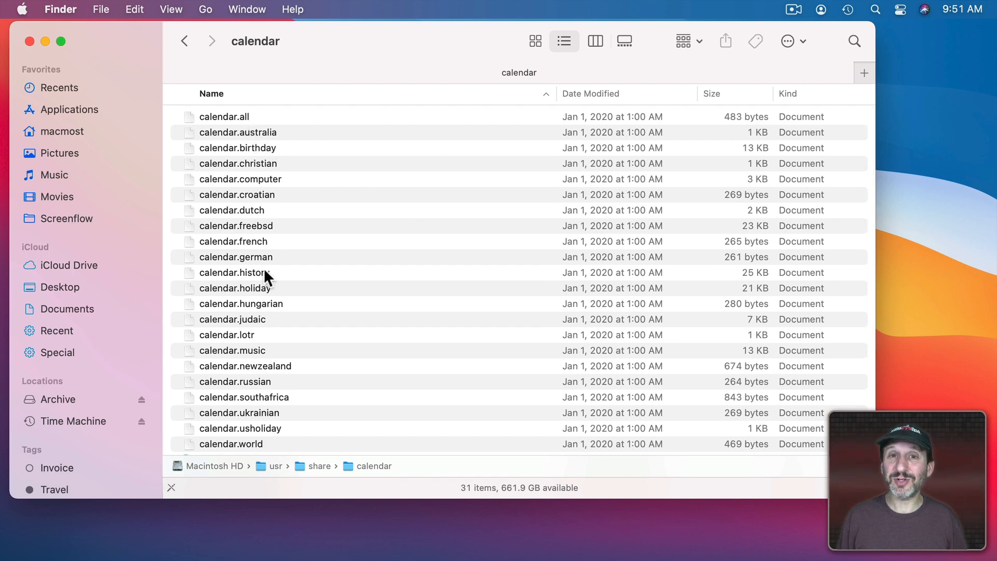
mouse_move(267, 321)
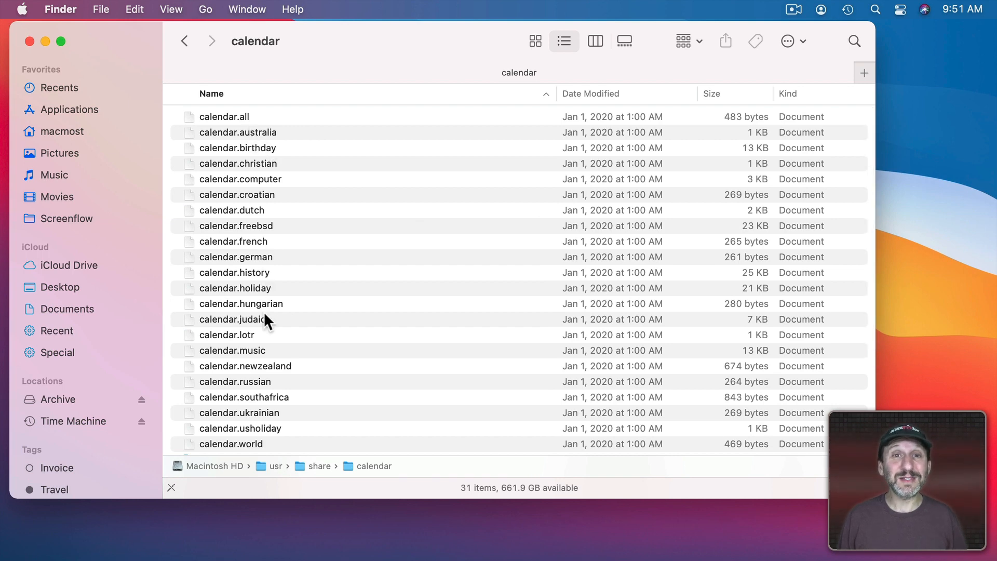
- Select calendar.usholiday and bring up its Open With app choices
left_click(240, 348)
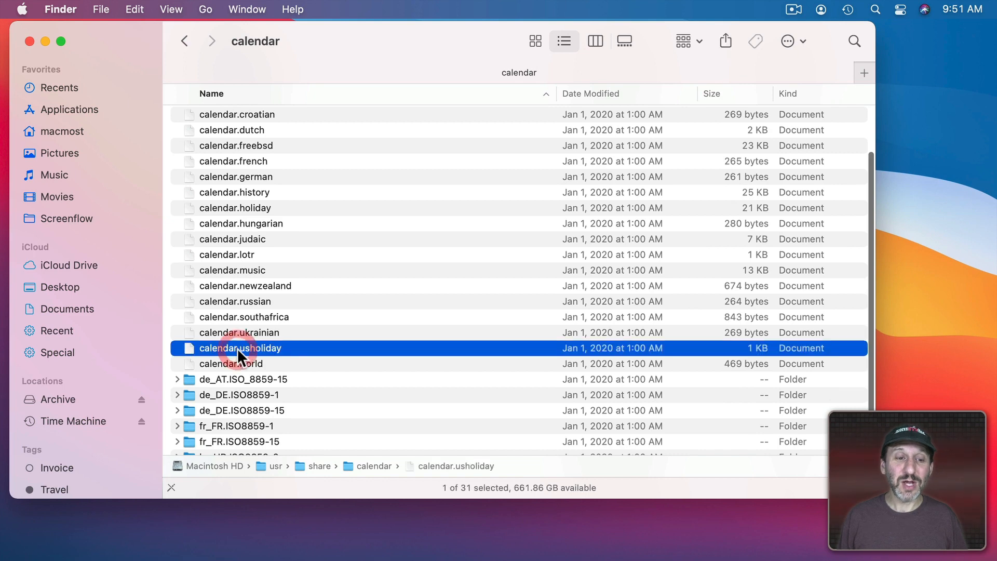
right_click(240, 347)
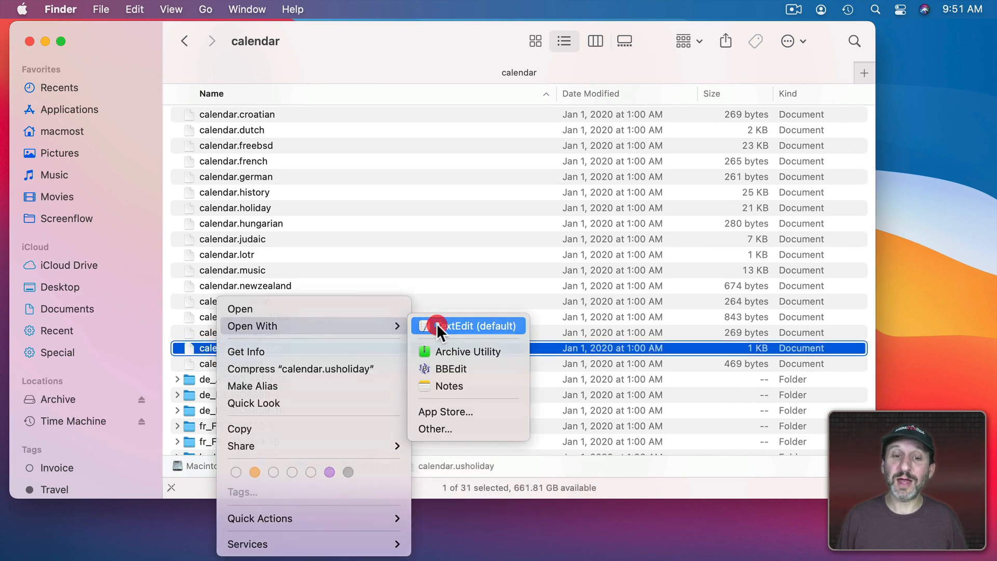
- Open calendar.usholiday in TextEdit and read through the holiday list
left_click(476, 326)
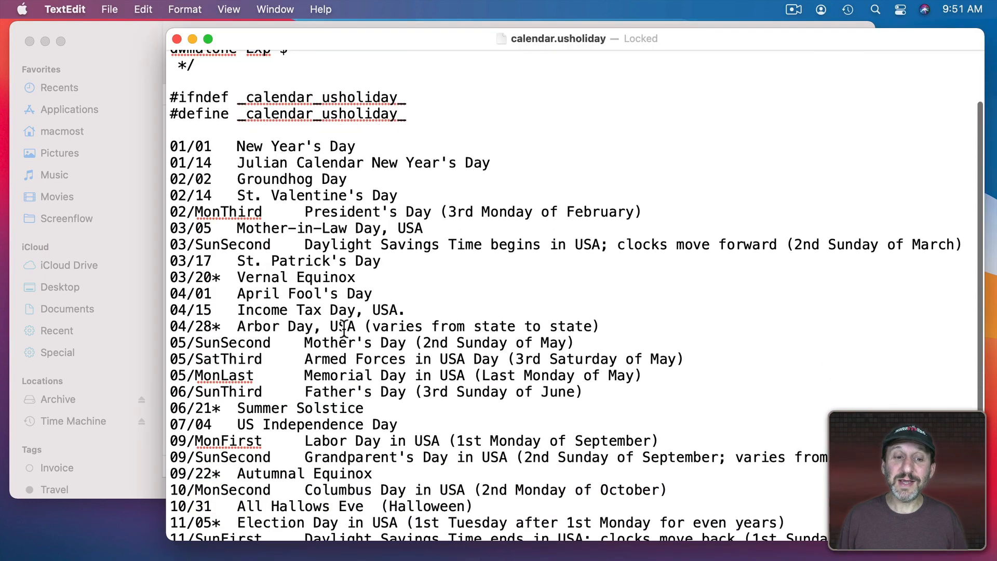
scroll("down", 3)
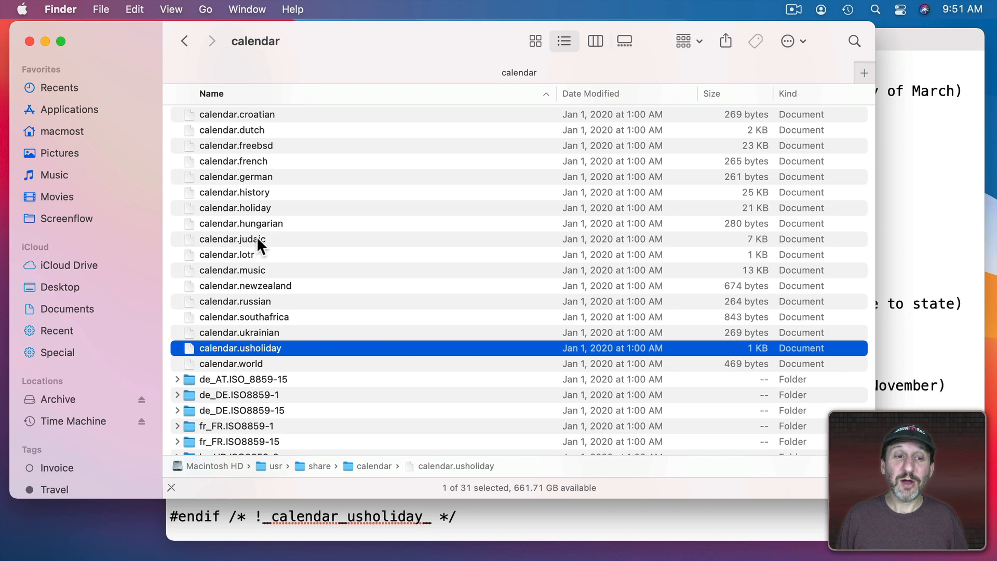
- Back in the calendar folder, pick calendar.lotr and open it in TextEdit as well
left_click(233, 161)
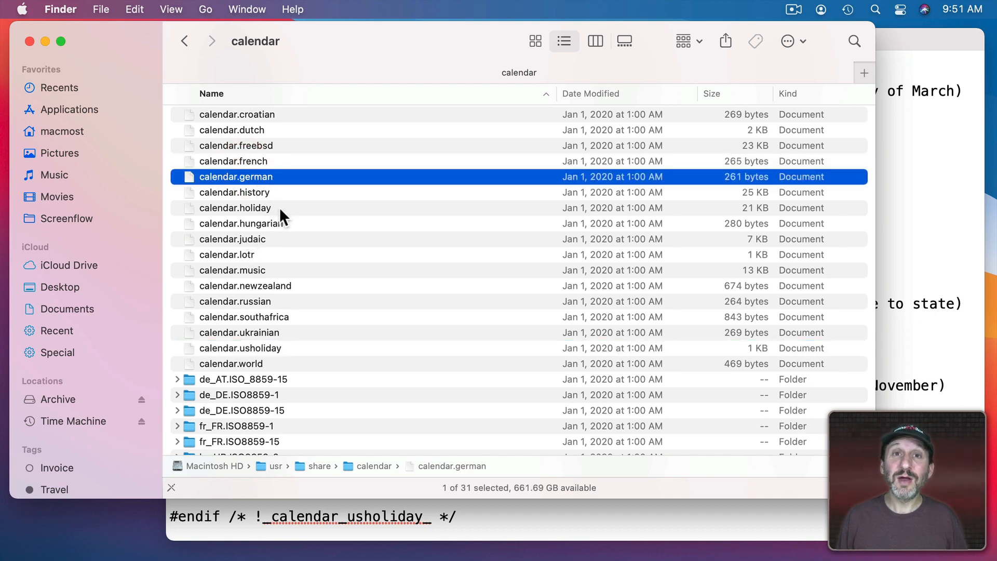
left_click(227, 255)
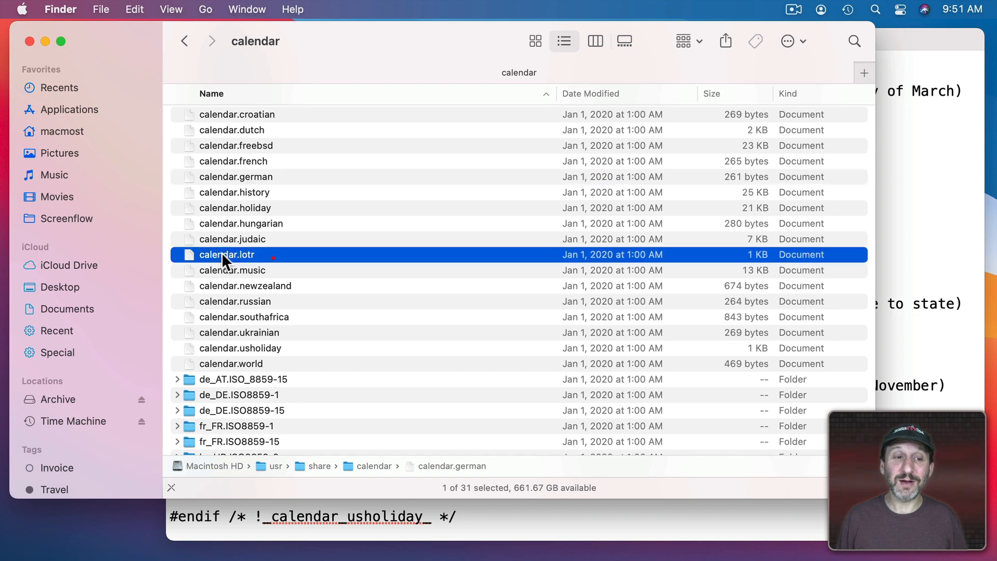
right_click(227, 254)
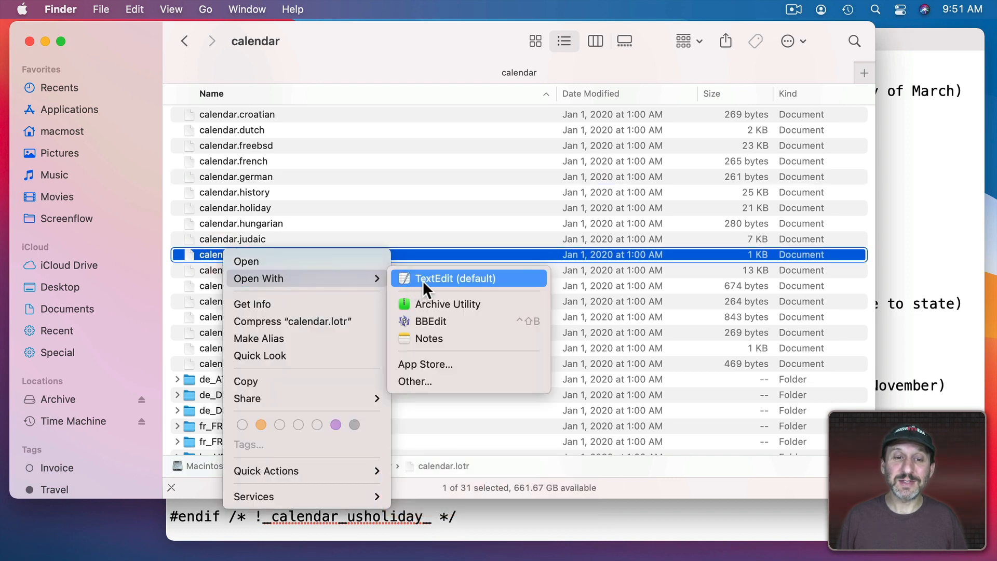
left_click(455, 278)
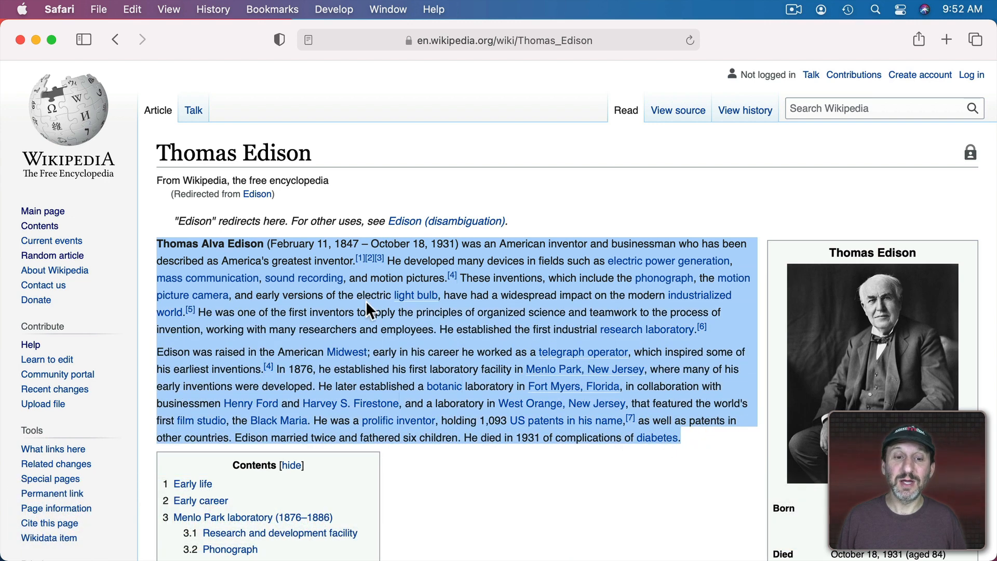
- Summarize the Edison intro via Services and drag Summary Size down to a few sentences
right_click(369, 310)
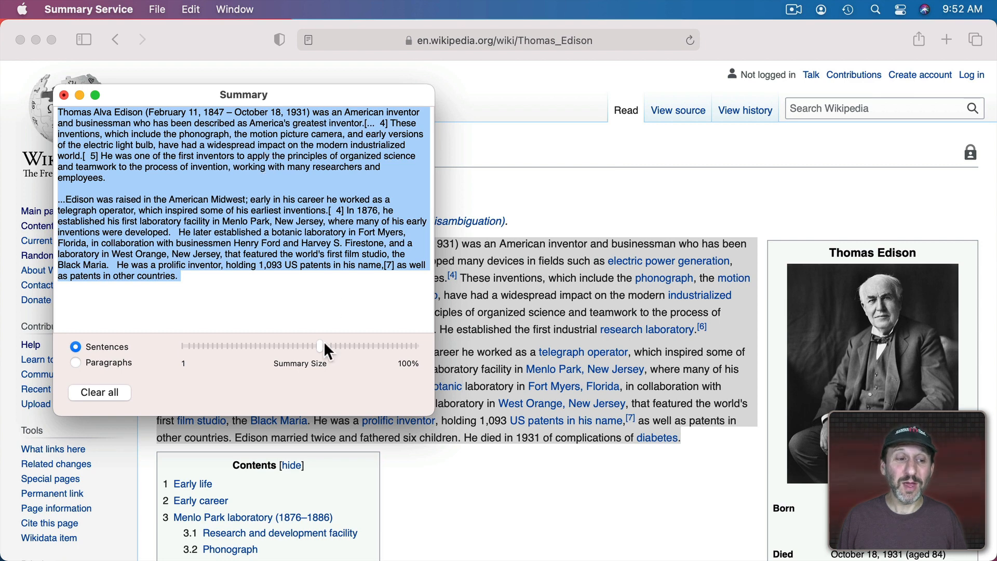
left_click_drag(321, 346, 264, 346)
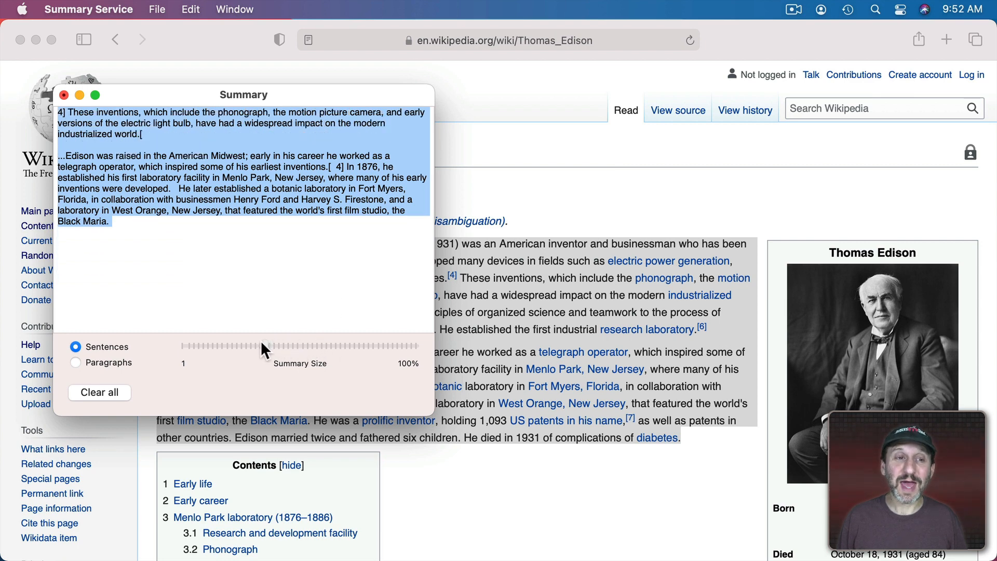
left_click_drag(261, 346, 224, 346)
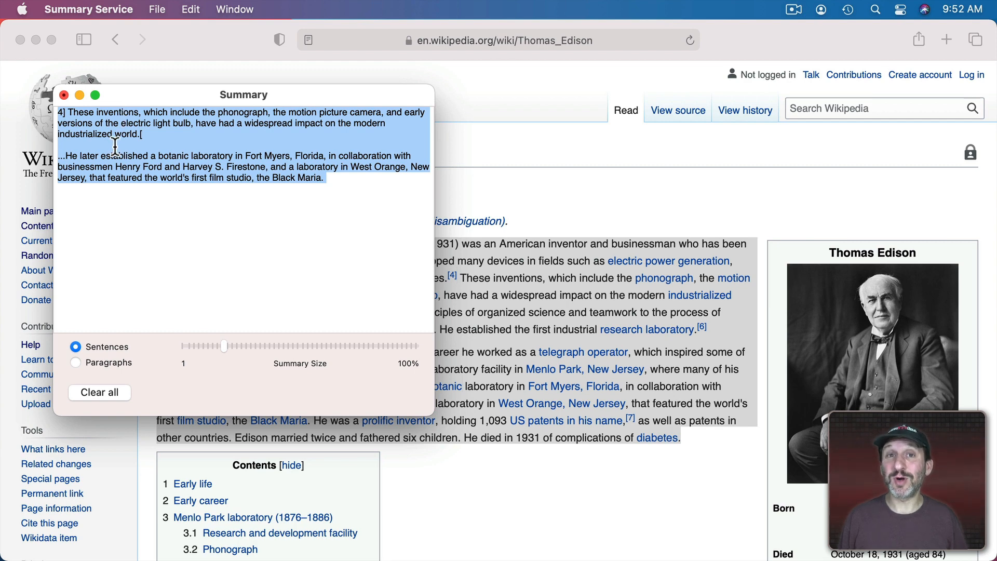
left_click(21, 9)
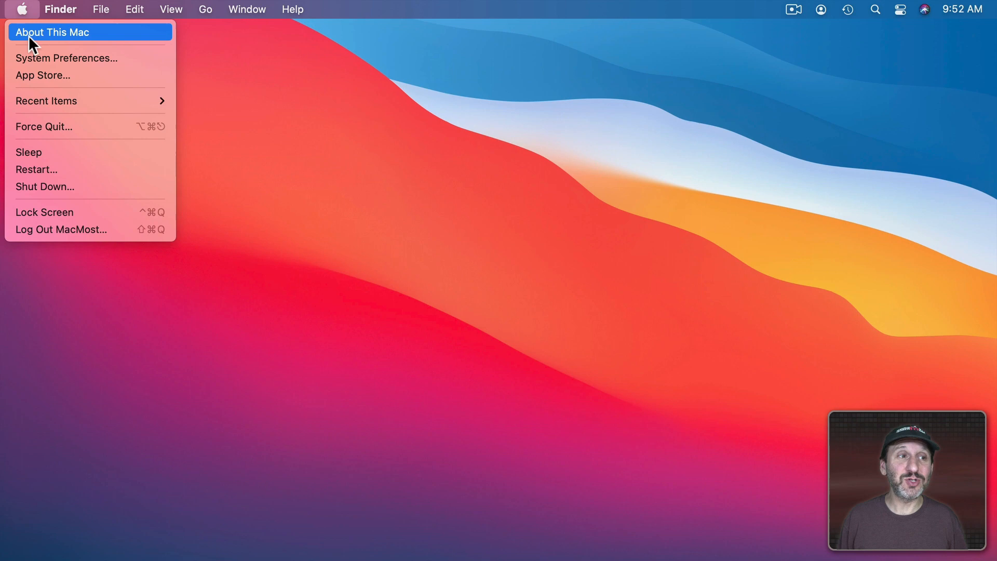
- Show Keyboard > Shortcuts > Services in System Preferences, listing Pictures, Messaging and Development actions
left_click(66, 58)
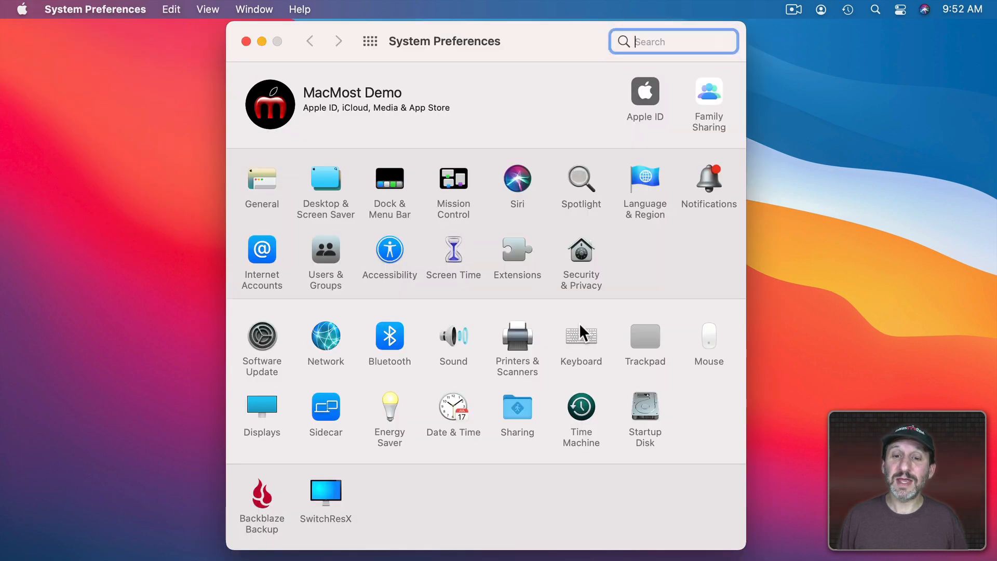
left_click(581, 336)
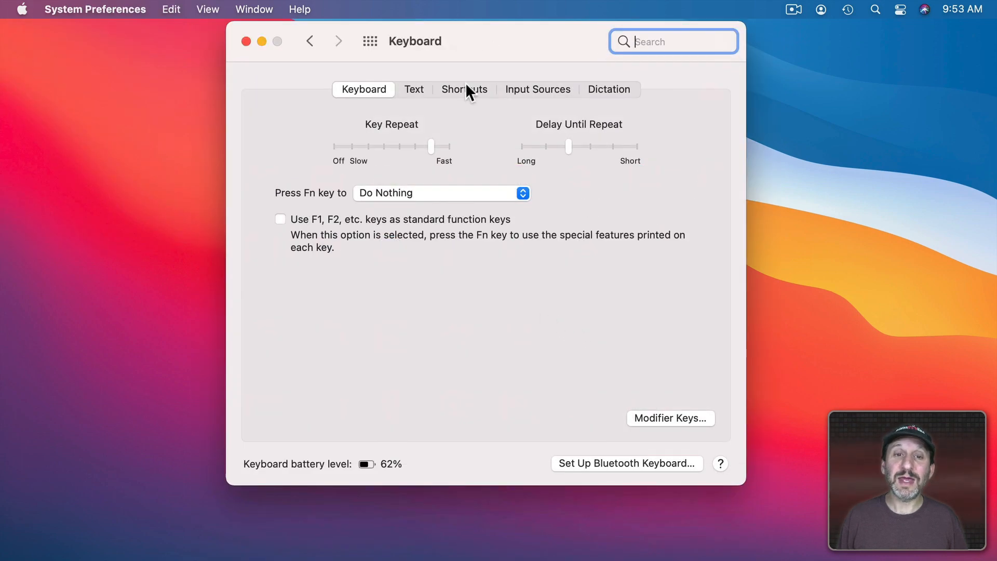
left_click(463, 90)
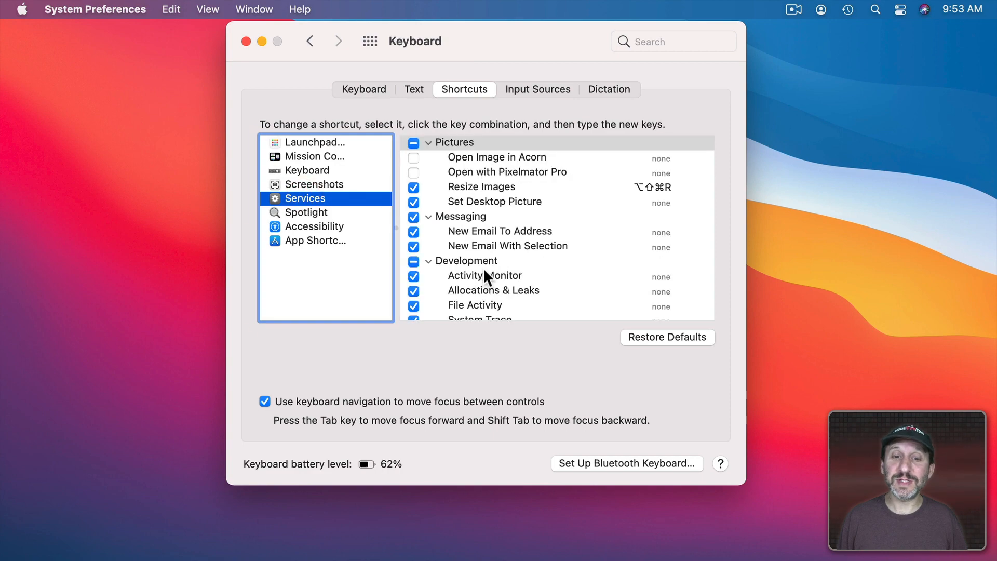
scroll("down", 3)
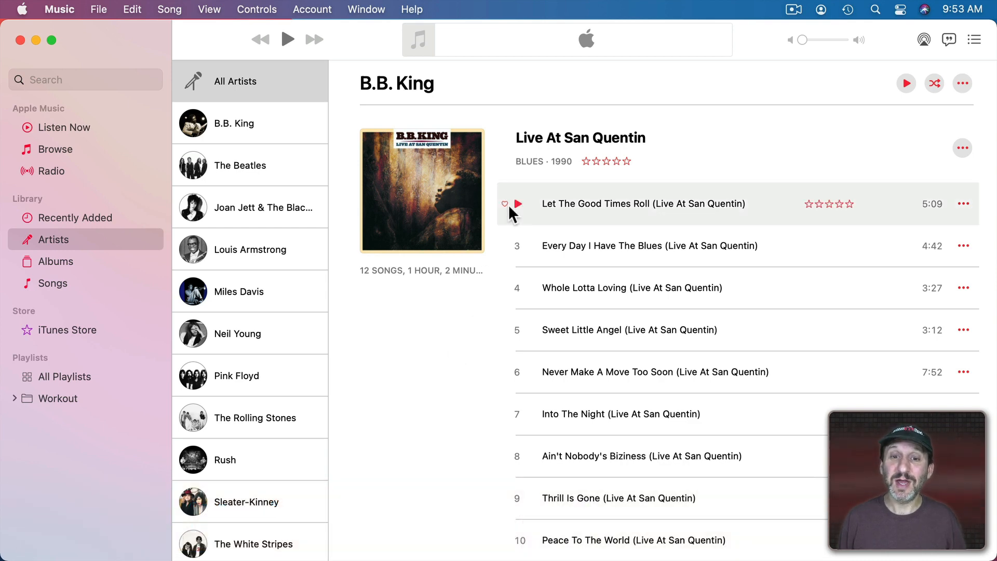
- Play Let The Good Times Roll and switch Music to the particle Visualizer style
left_click(517, 203)
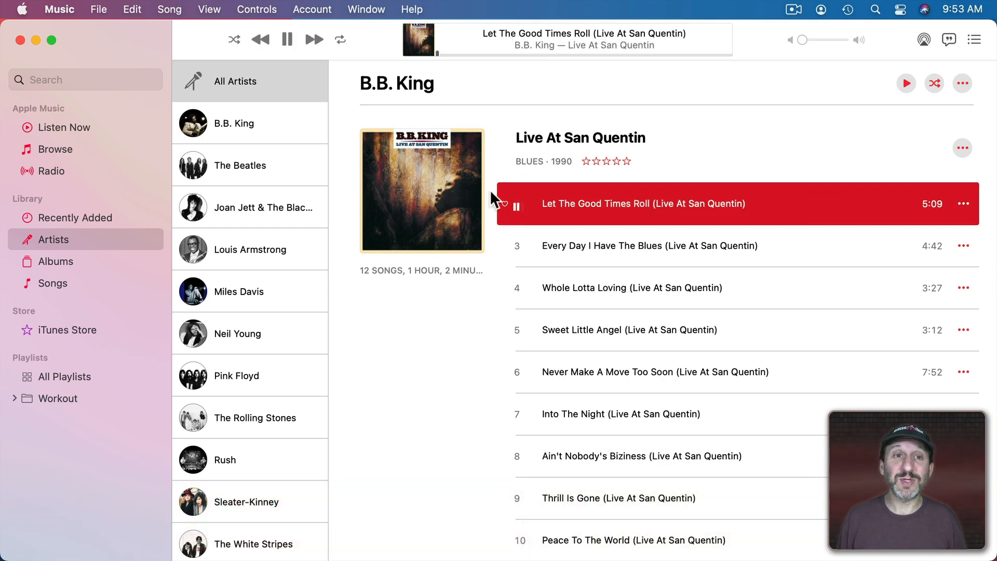
left_click(366, 9)
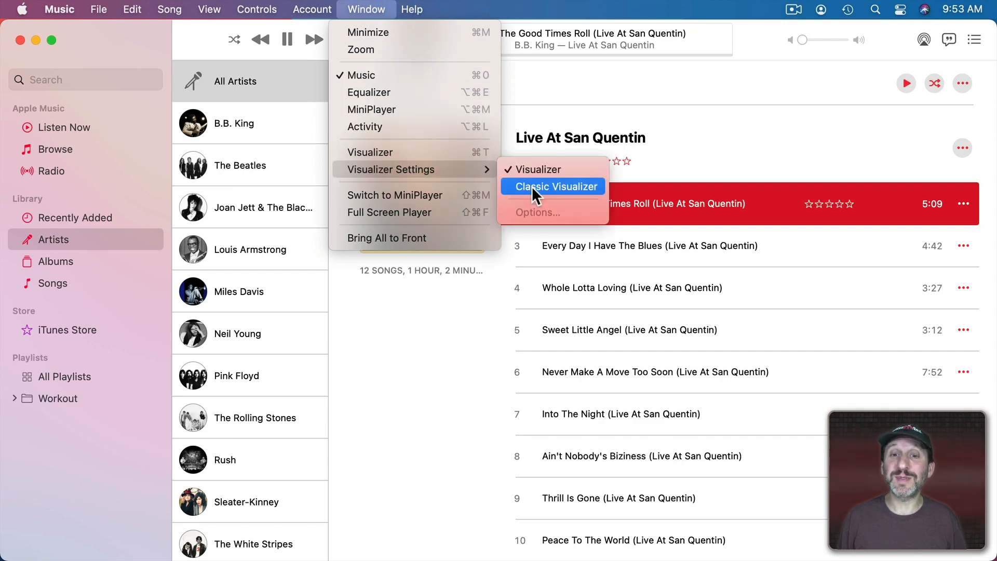
mouse_move(540, 169)
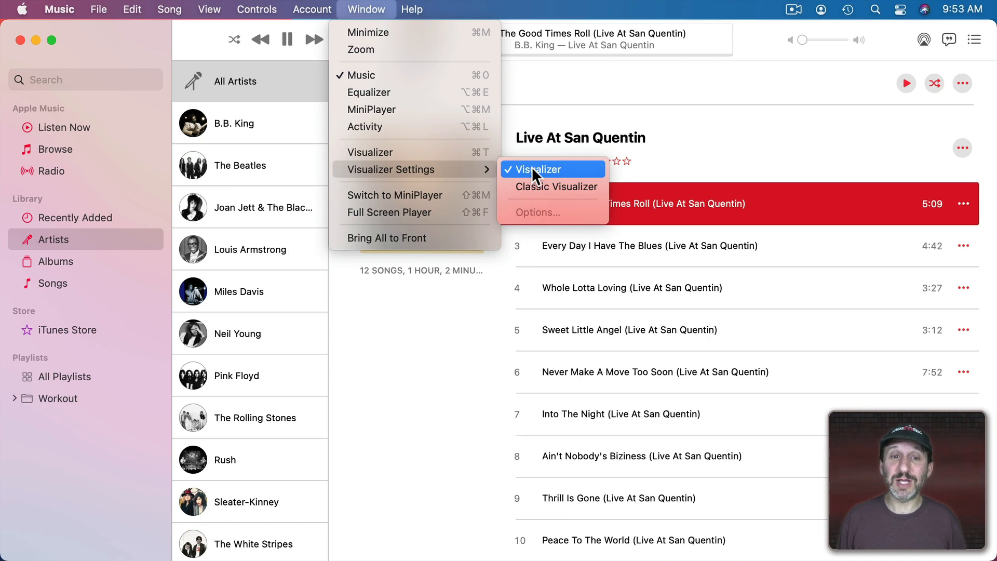
left_click(539, 170)
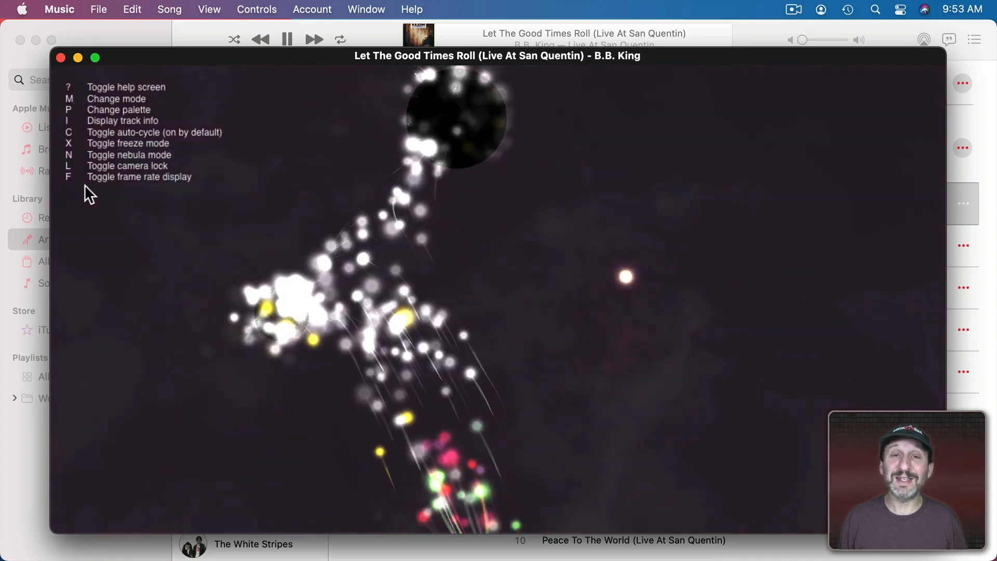
mouse_move(509, 273)
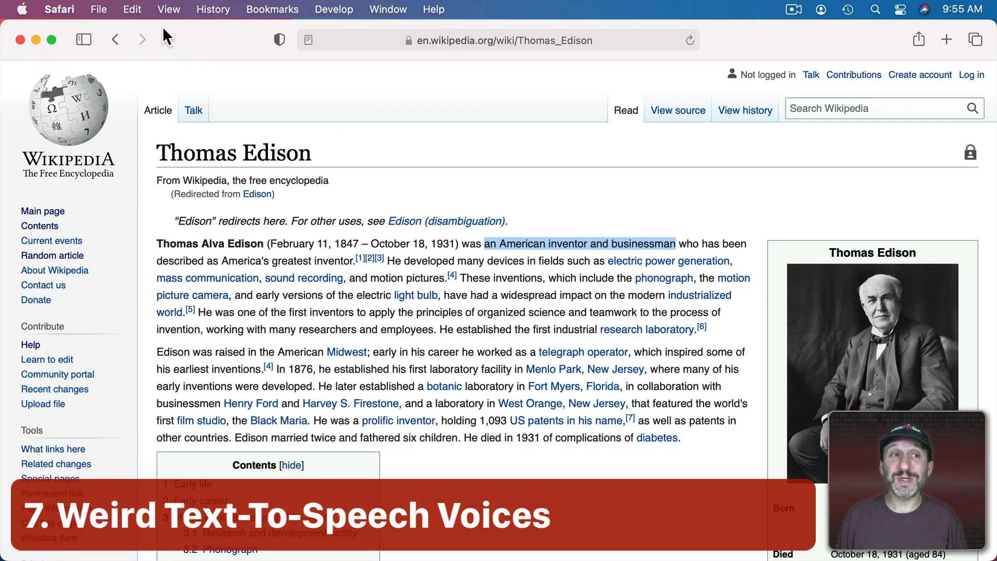
- Bring up Edit > Speech to read "an American inventor and businessman" aloud
left_click(132, 9)
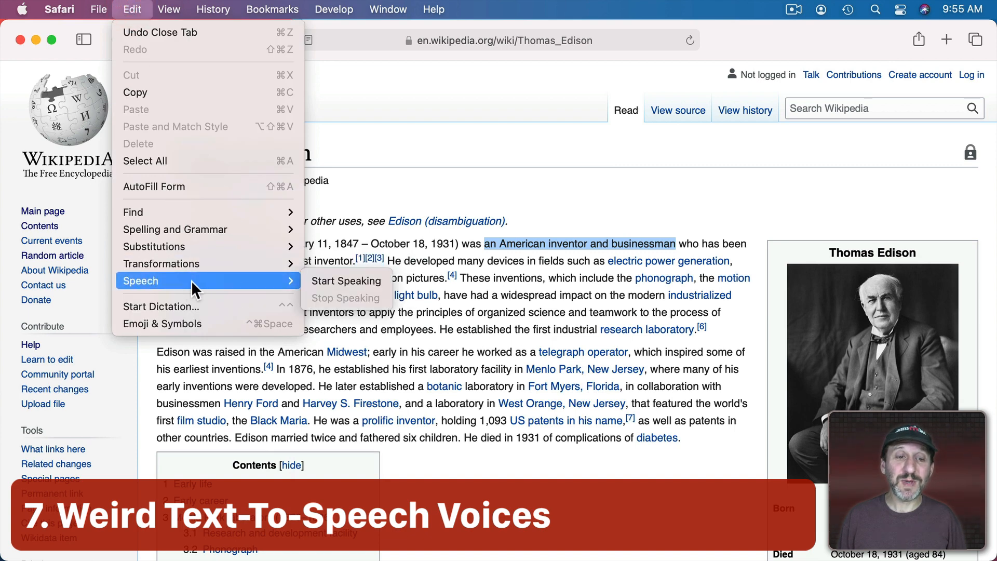
mouse_move(346, 280)
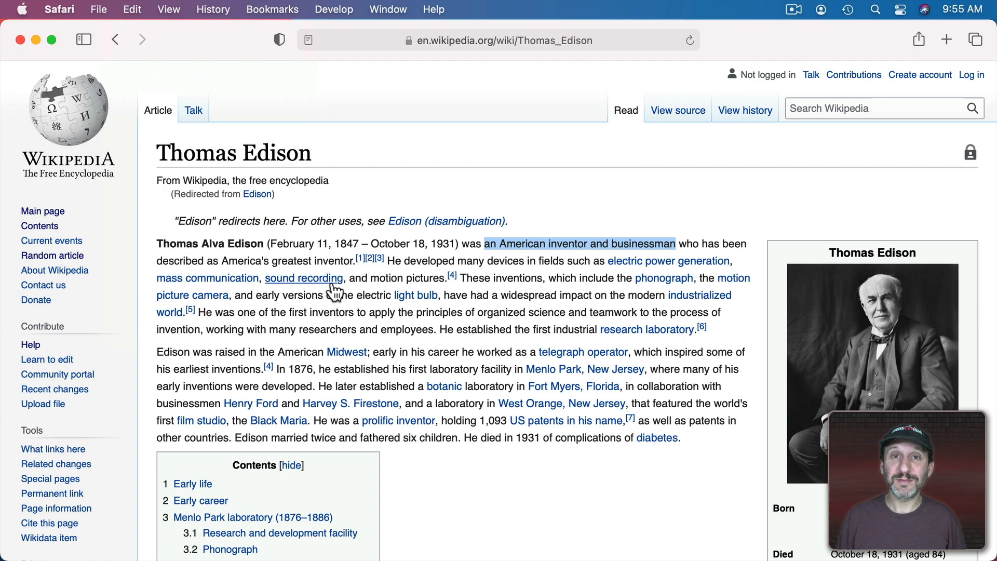
mouse_move(303, 278)
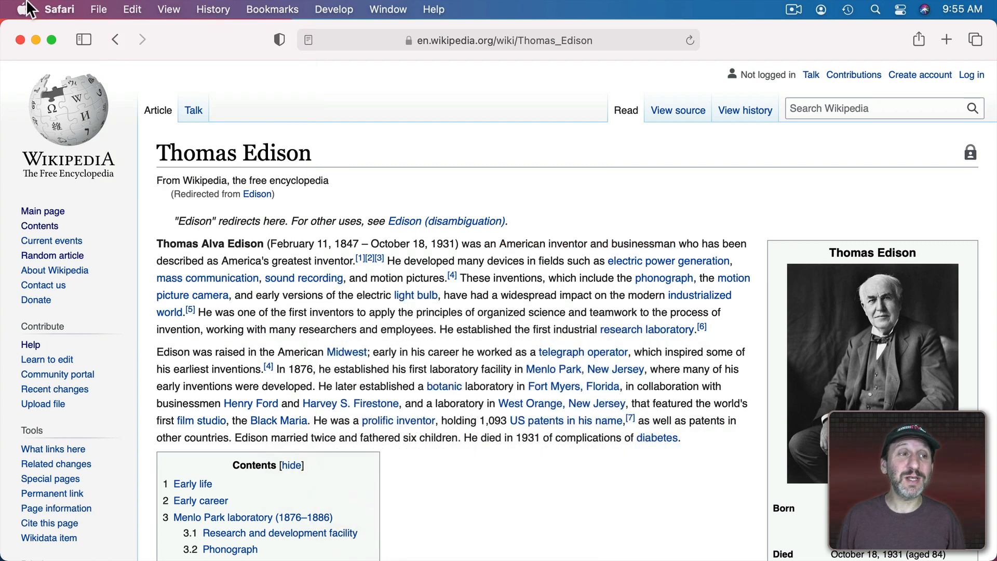
- Reach Accessibility's Spoken Content, choose Customize… in System Voice and browse the voices including novelty ones
left_click(21, 9)
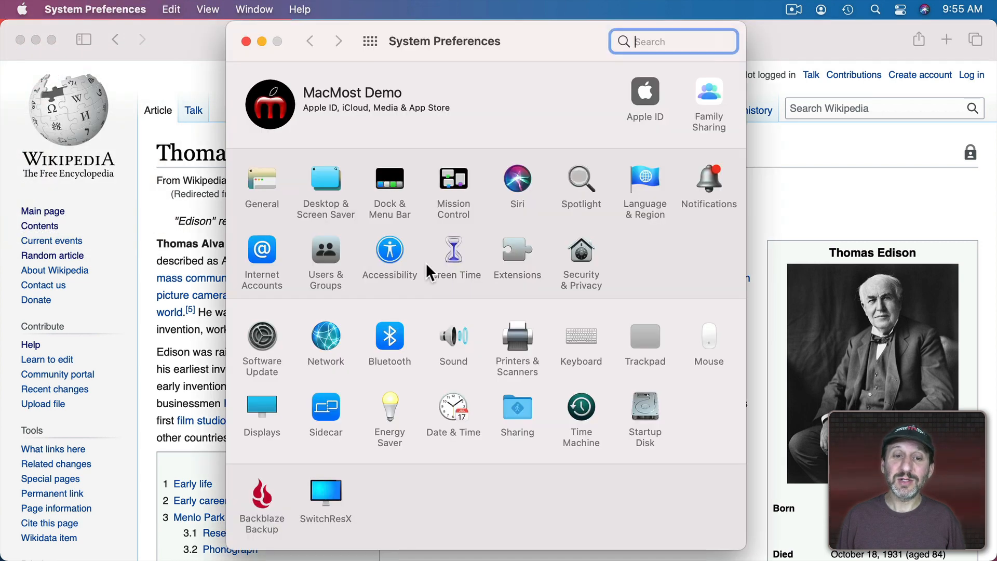
left_click(389, 248)
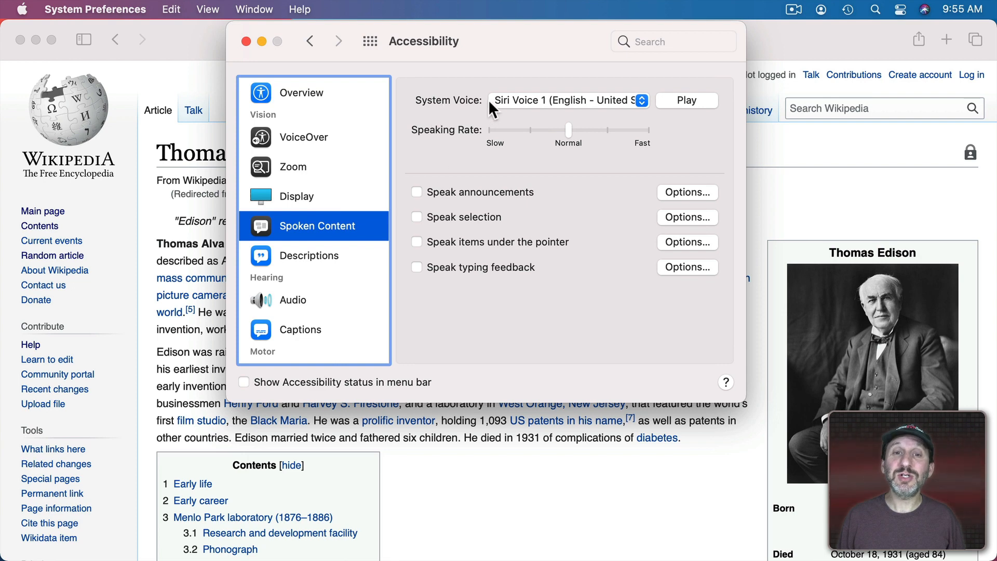
left_click(566, 100)
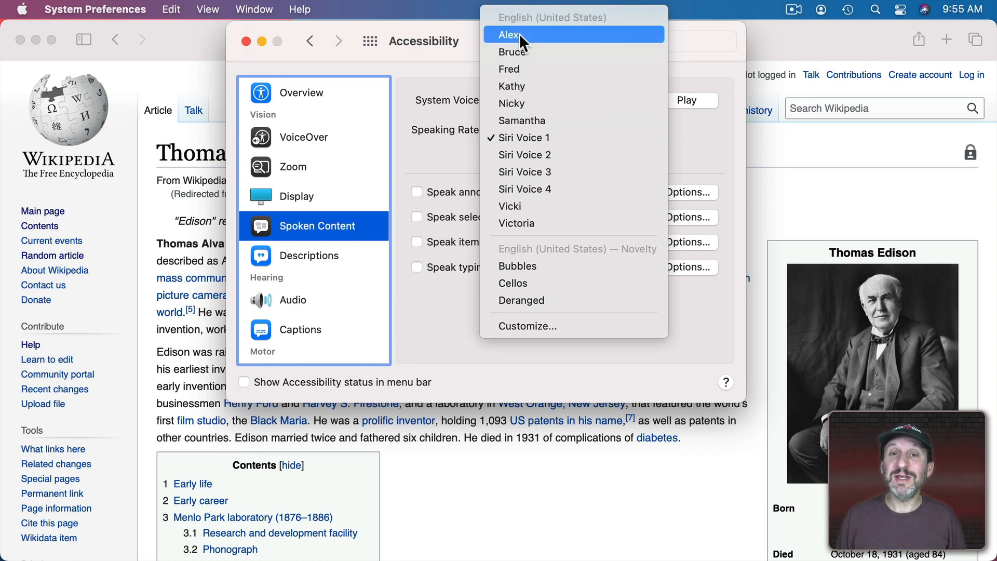
mouse_move(533, 266)
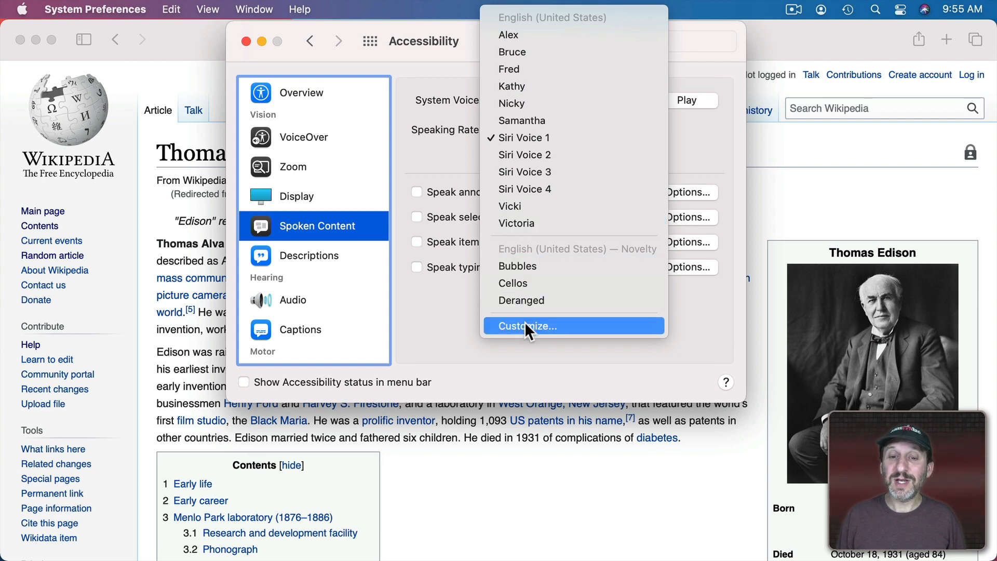
left_click(527, 325)
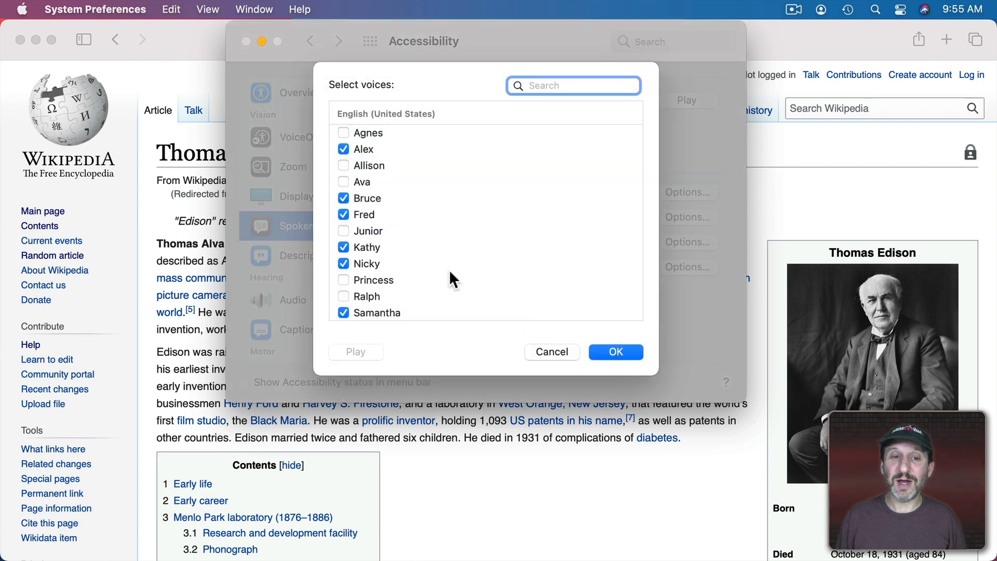
scroll("down", 3)
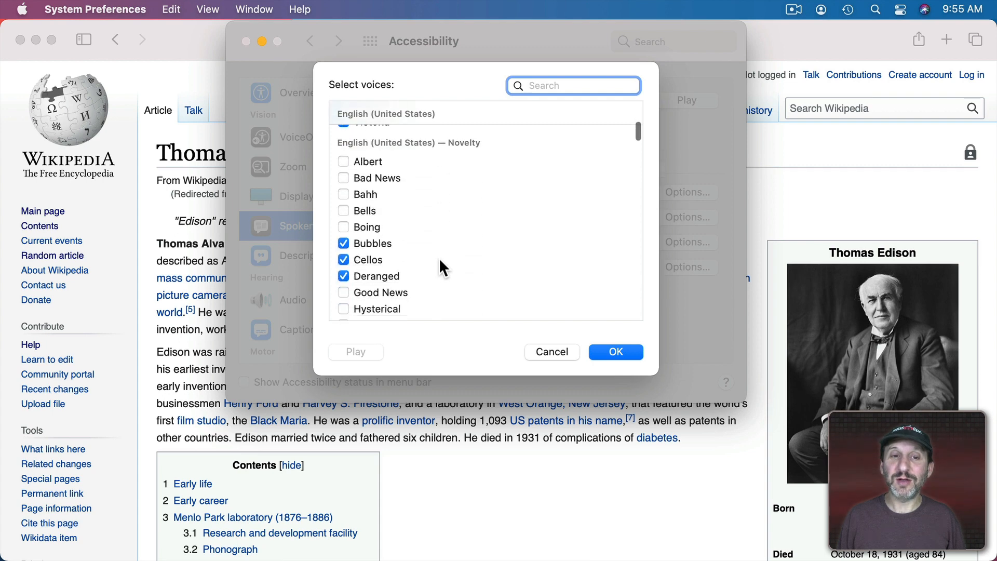
mouse_move(369, 279)
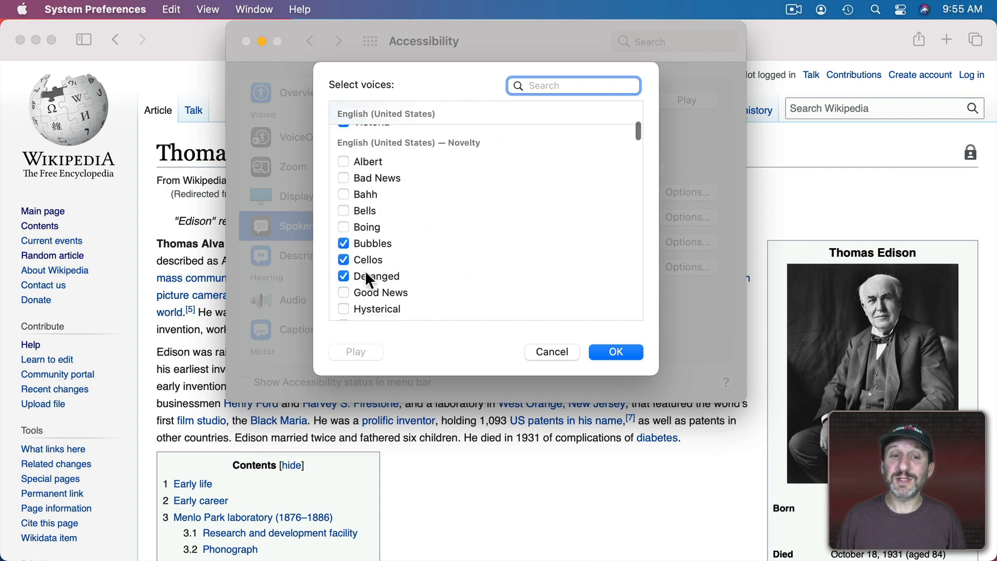
scroll("down", 3)
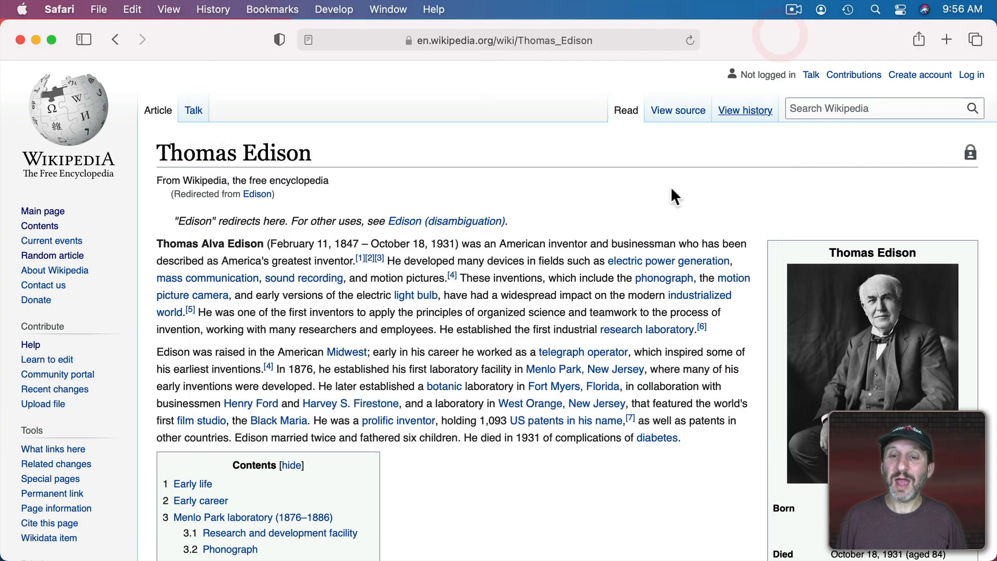
- Select the phrase 'an American inventor and businessman' in the Edison article
left_click_drag(482, 243, 676, 243)
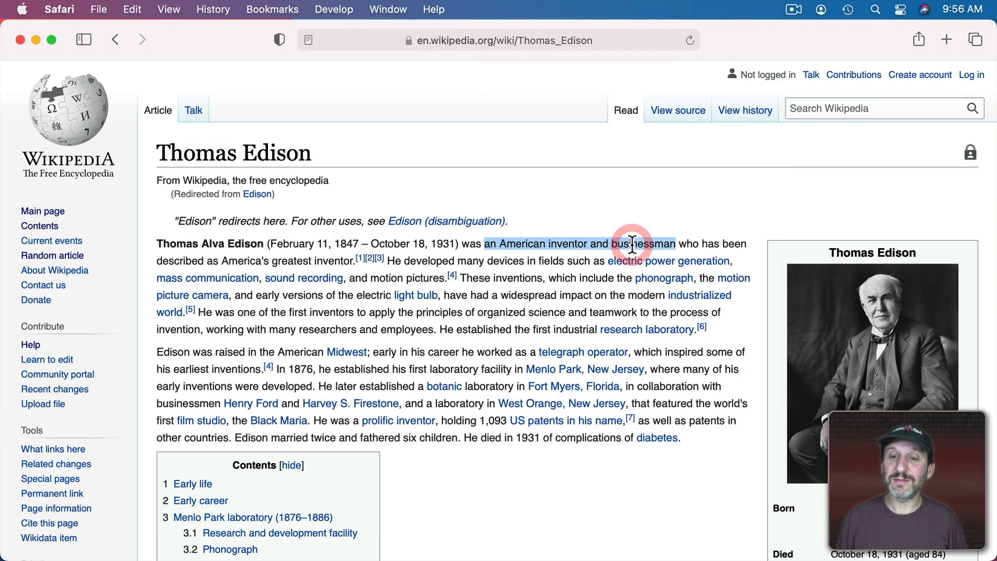
mouse_move(881, 355)
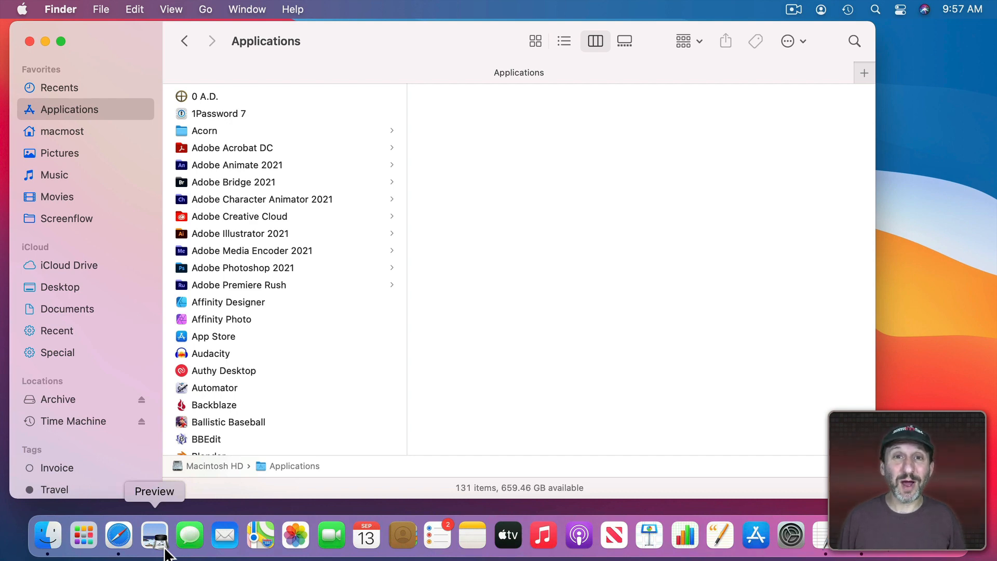
- Scroll down the Applications list until Photo Booth appears
scroll("down", 3)
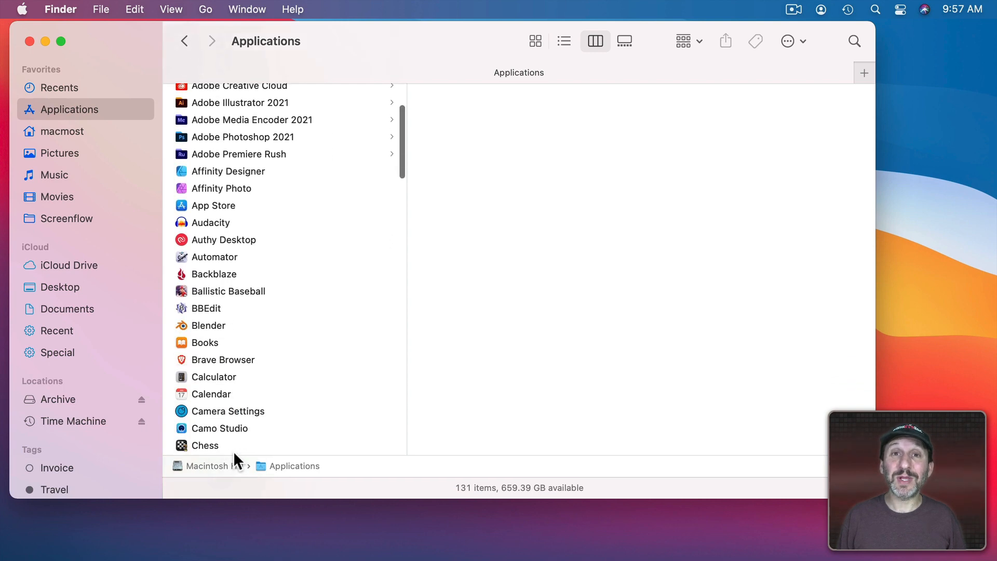
scroll("down", 3)
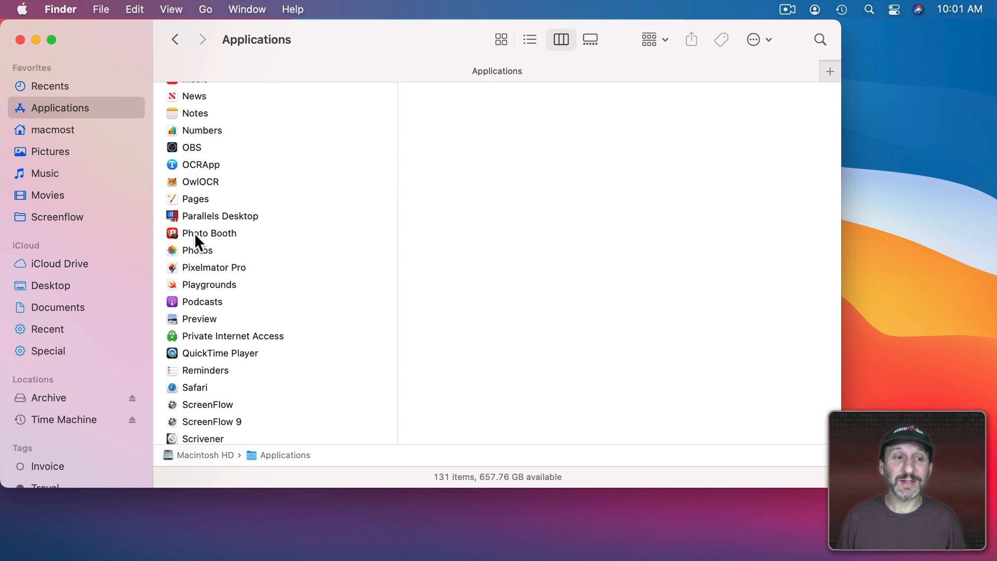
- Launch Photo Booth, try video and four-shot modes, browse effect pages, and return to single-photo view
double_click(209, 233)
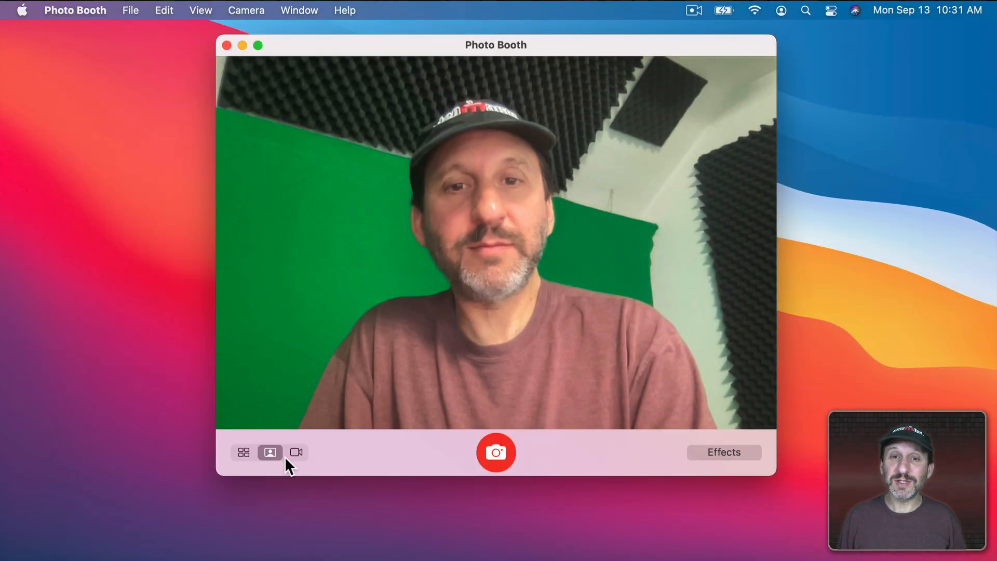
left_click(296, 451)
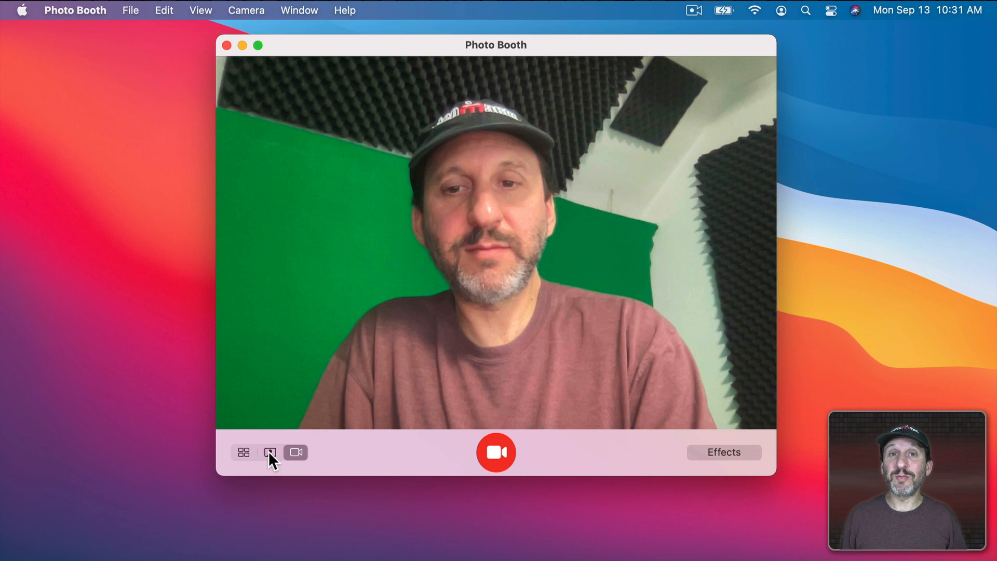
left_click(243, 452)
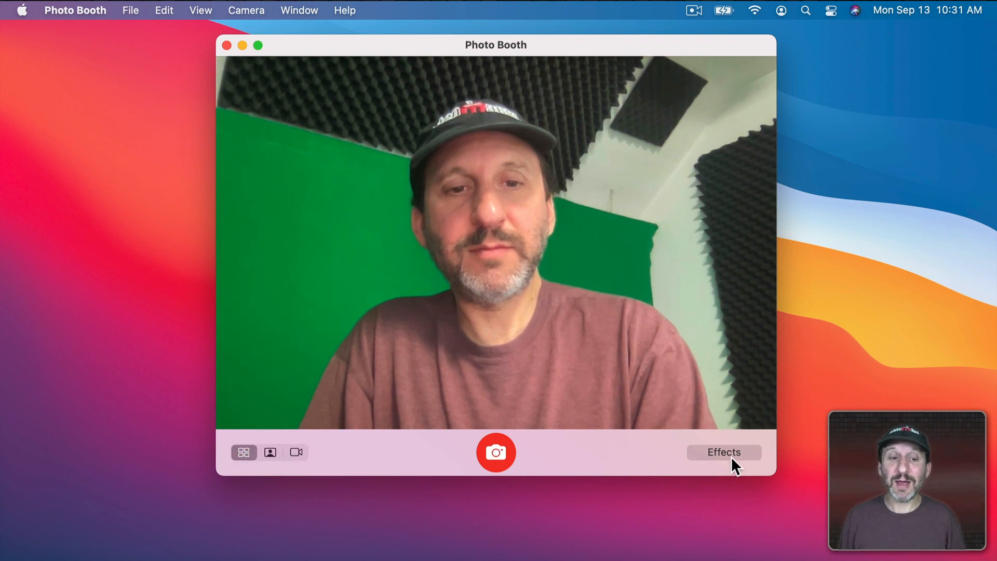
left_click(723, 452)
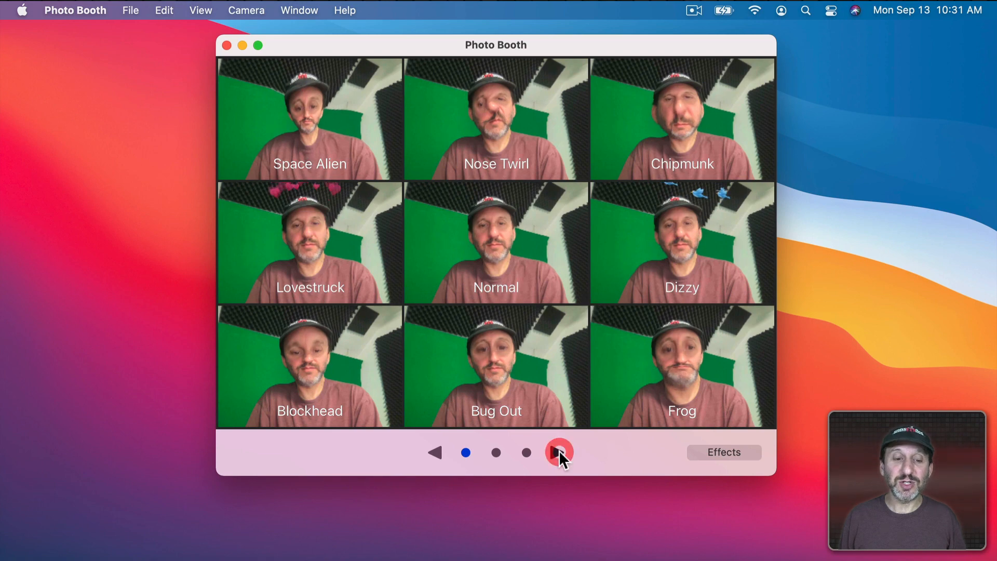
left_click(559, 452)
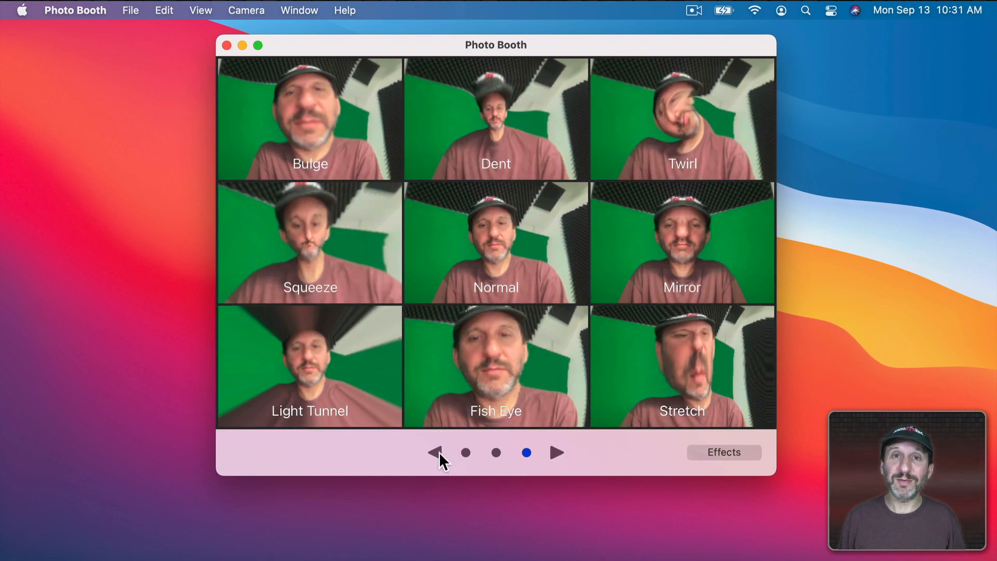
left_click(270, 452)
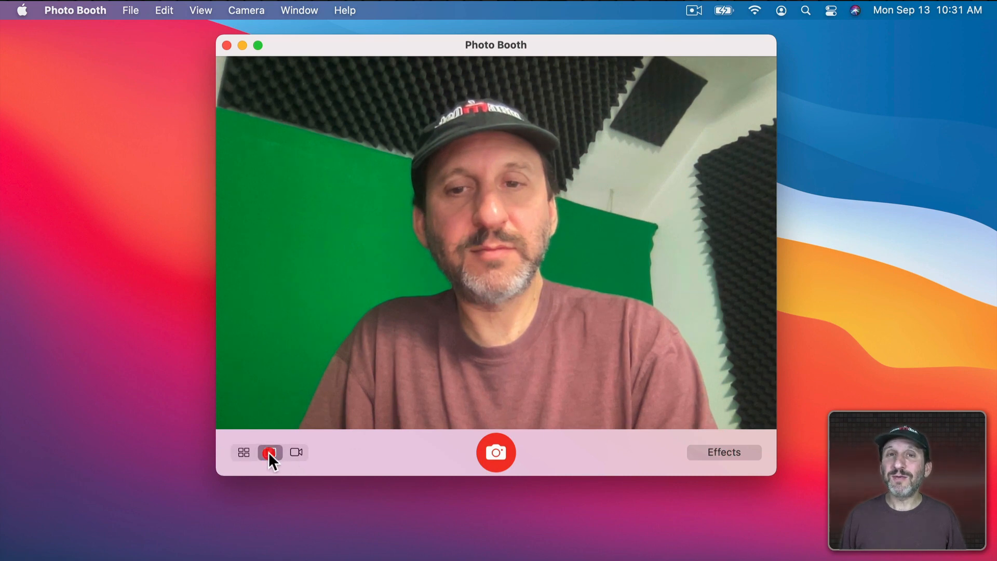
left_click(496, 452)
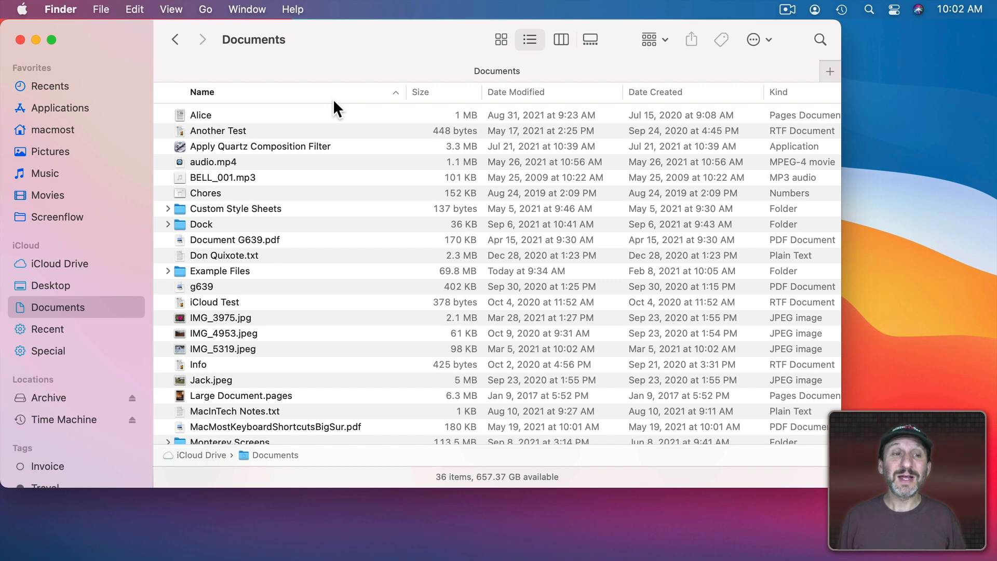
mouse_move(377, 252)
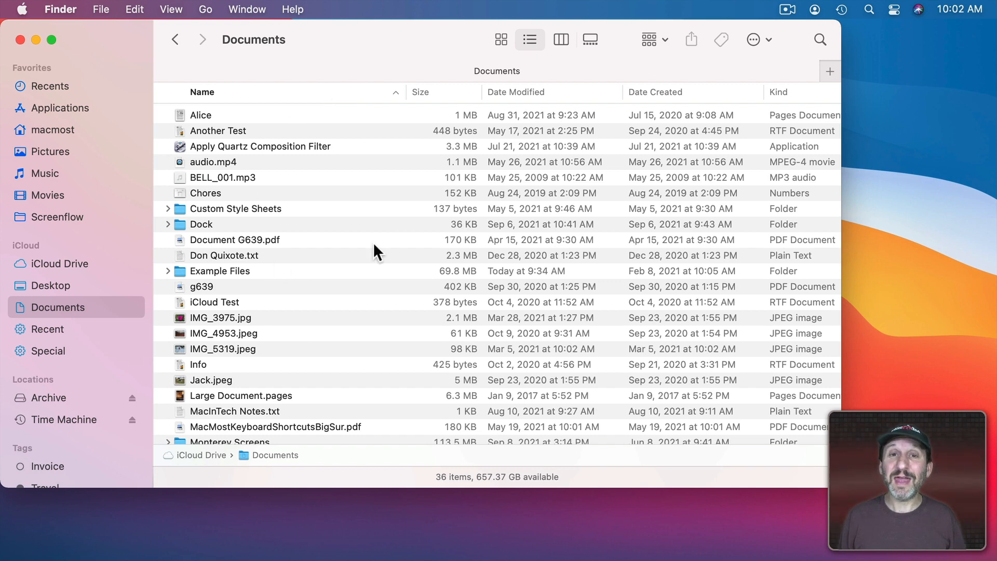
mouse_move(387, 247)
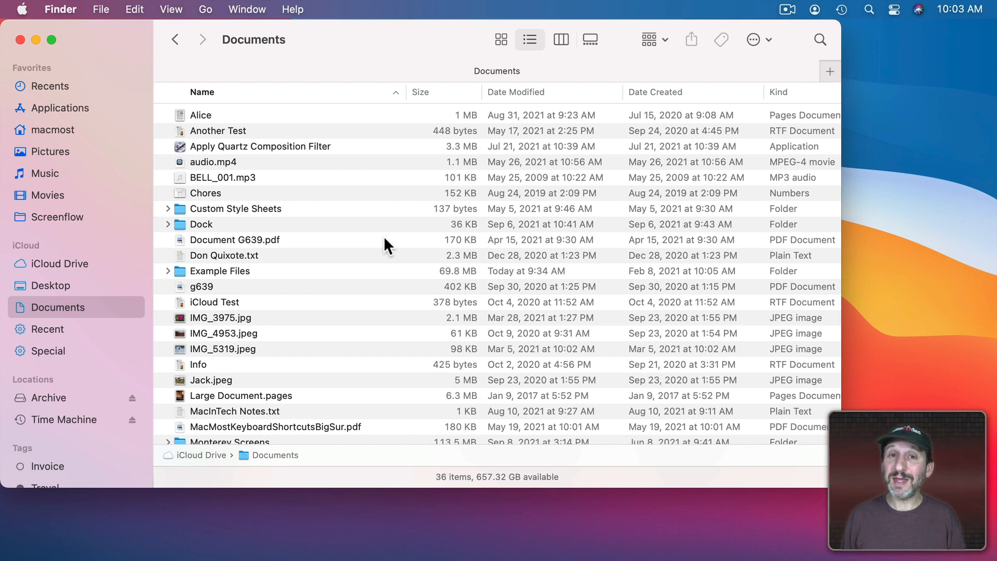
mouse_move(197, 152)
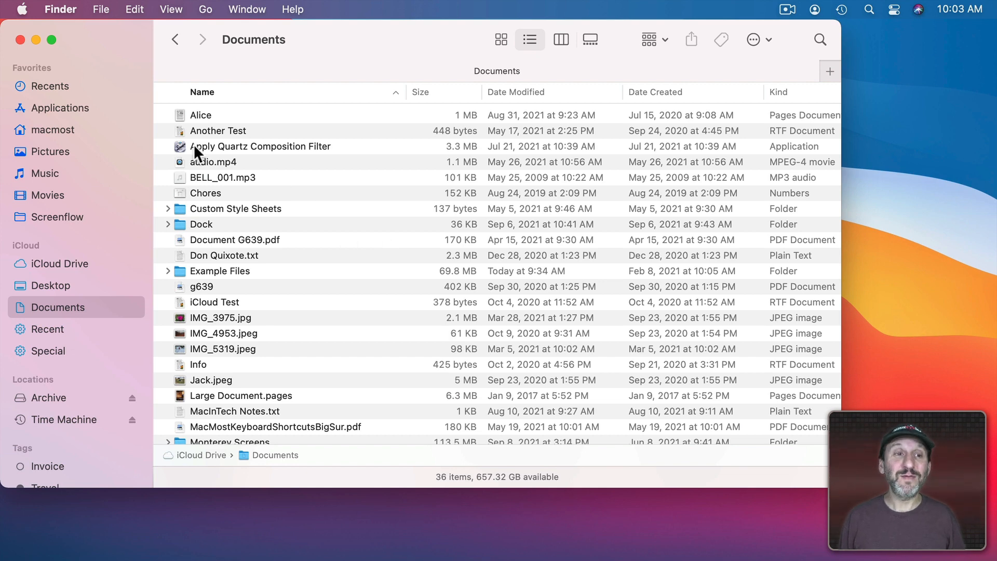
mouse_move(307, 108)
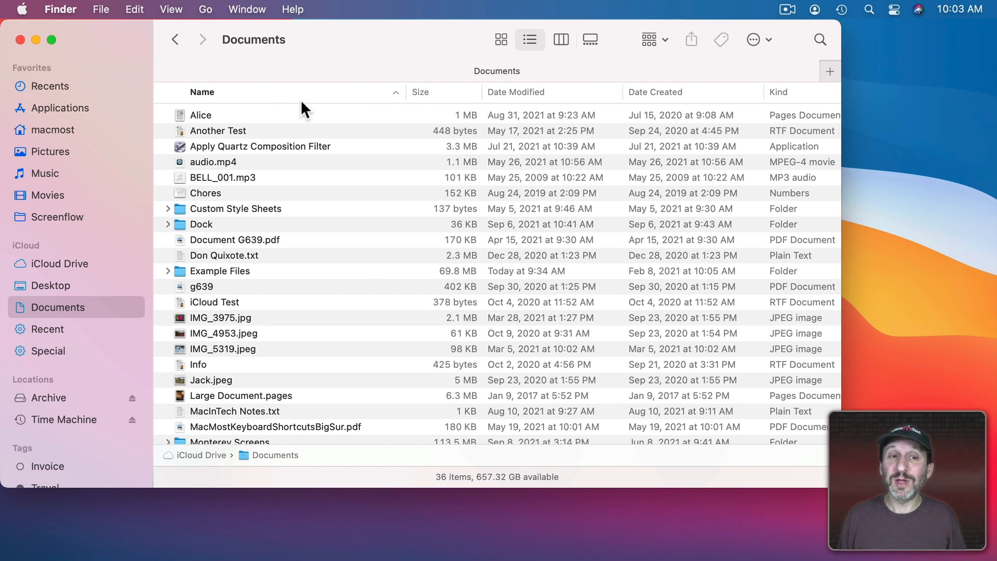
- Bring up the Documents list's column options menu from its header
right_click(283, 93)
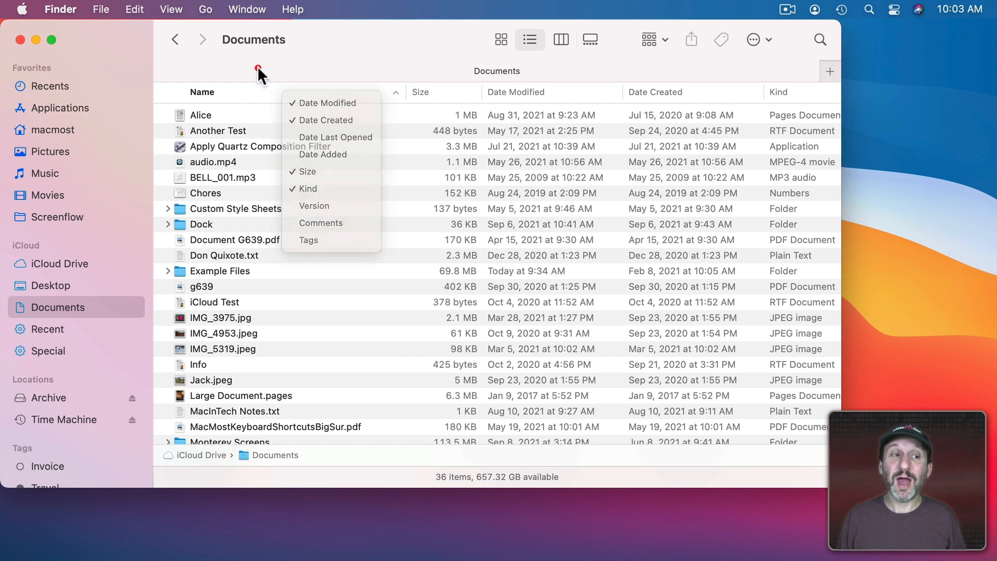
- Dismiss the column menu, add Duration to the Movies list, and return to the Documents folder
left_click(48, 194)
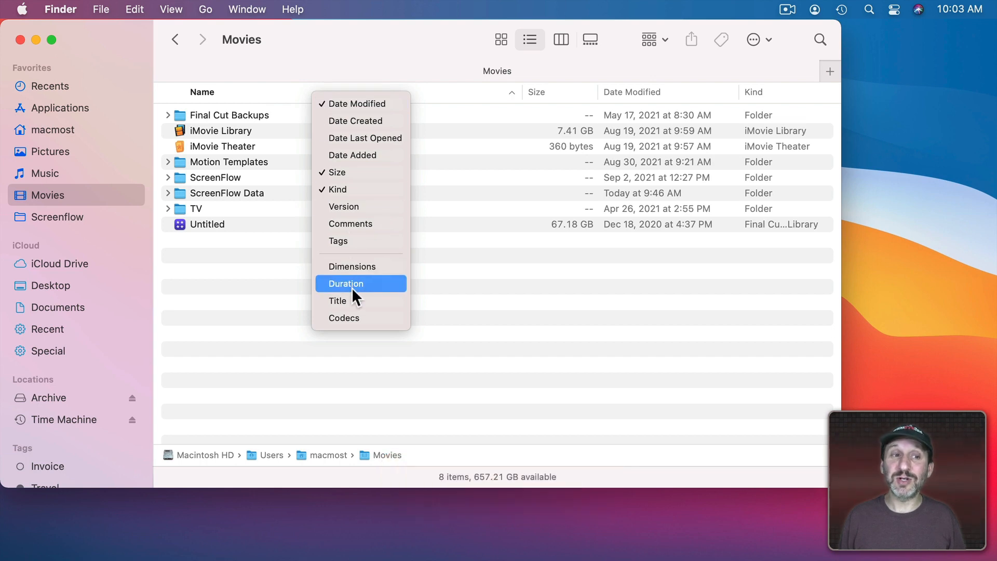
left_click(51, 151)
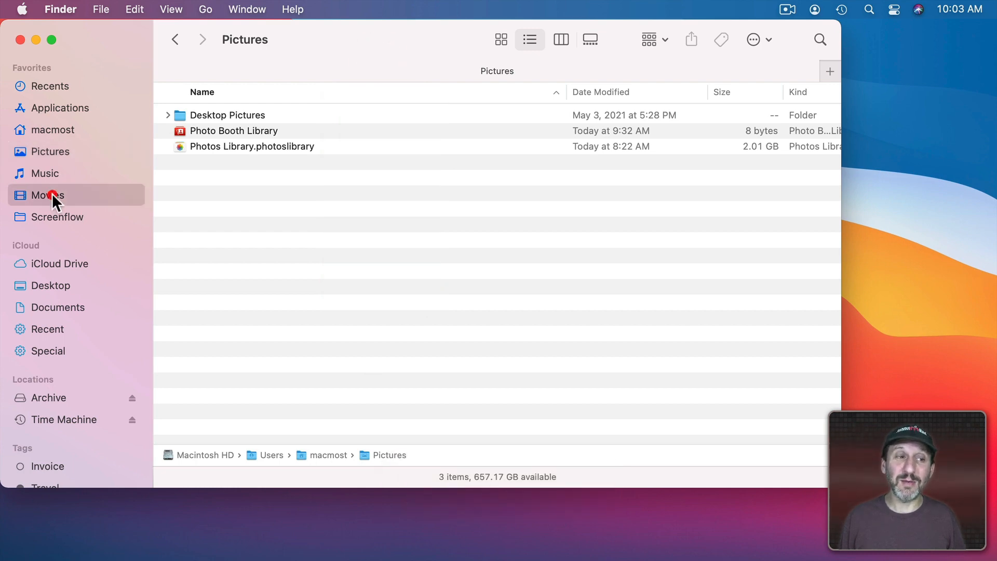
mouse_move(51, 152)
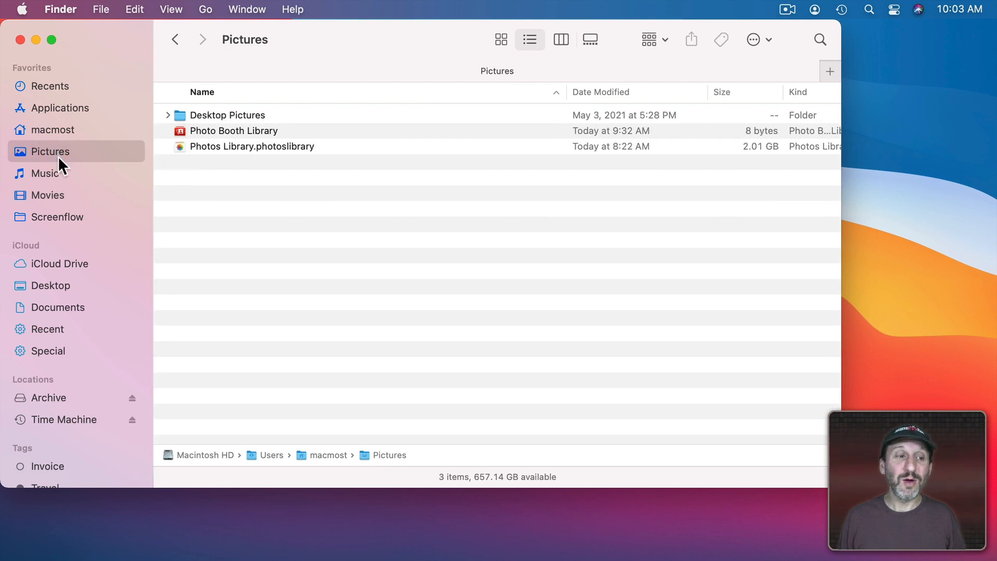
left_click(57, 308)
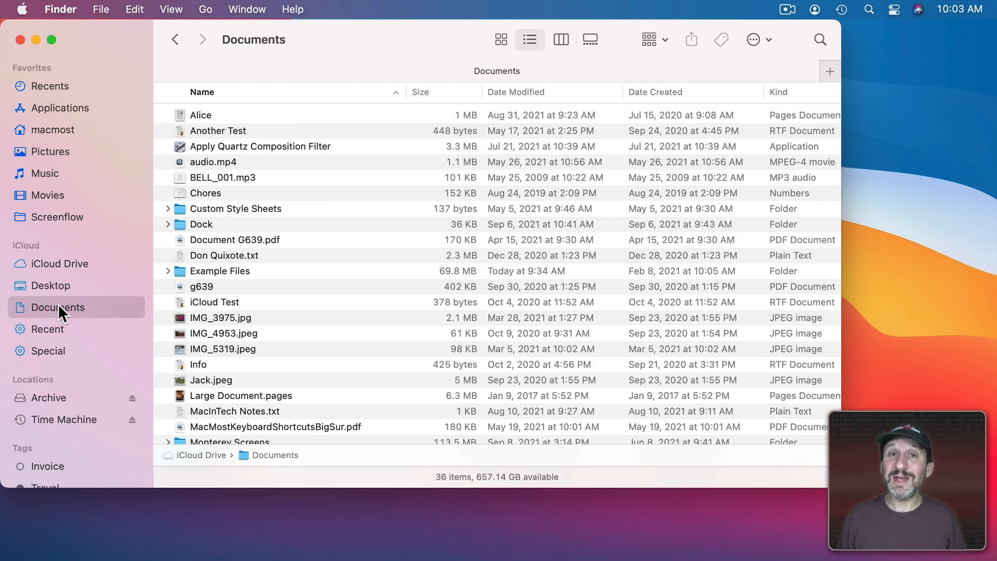
mouse_move(108, 256)
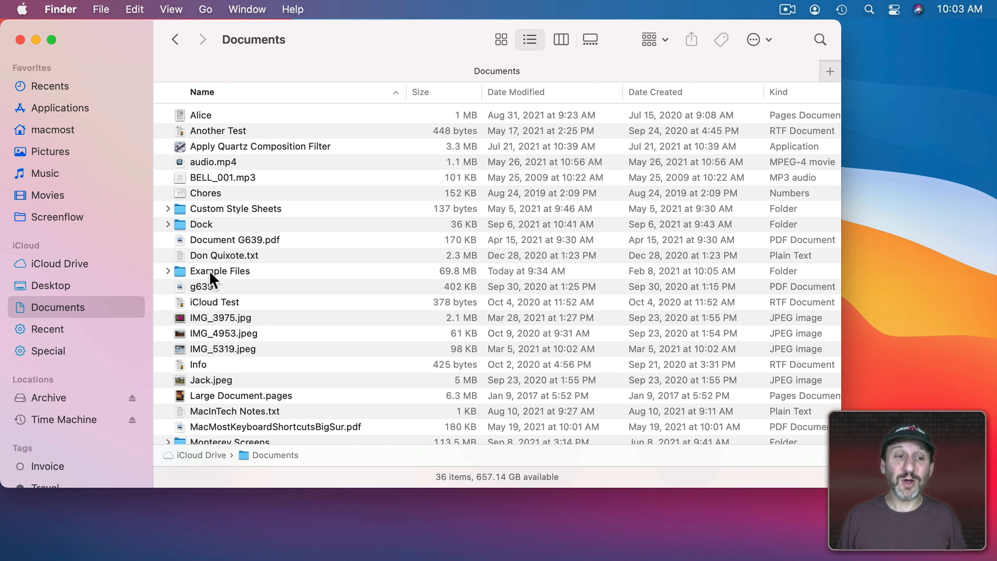
- Rename Example Files to Movies via column view and add a Duration column to its list
double_click(219, 270)
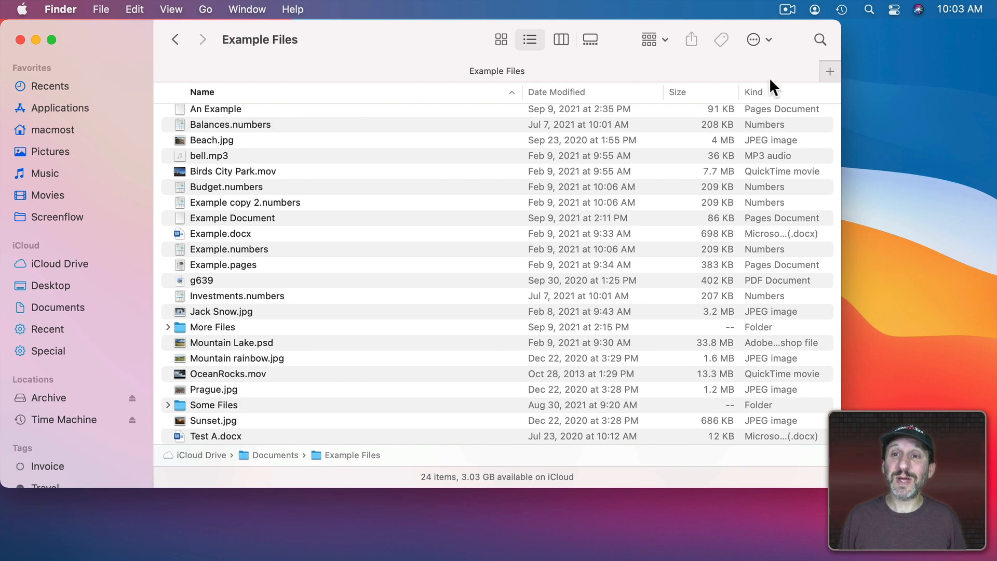
left_click(560, 39)
type("Movie")
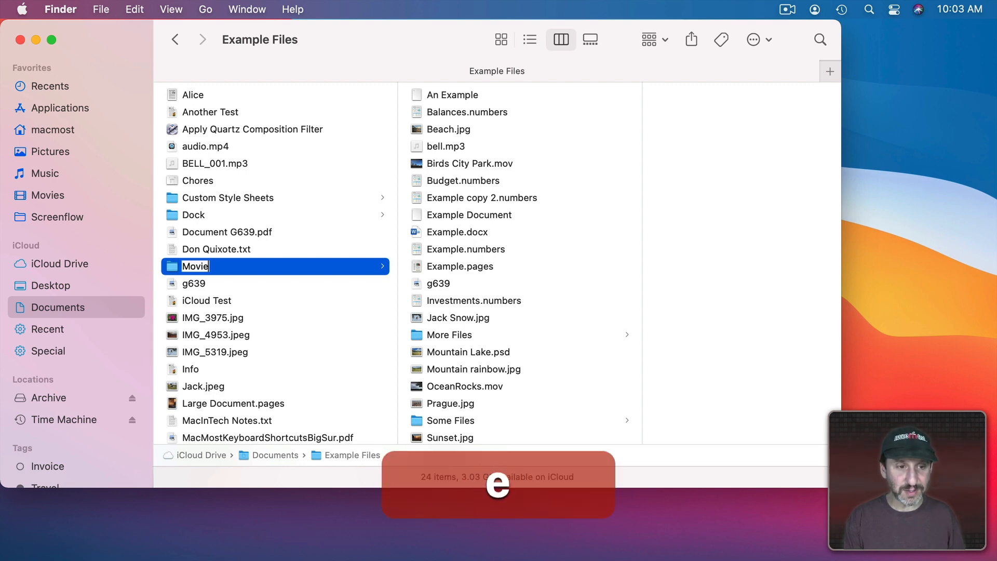
left_click(528, 39)
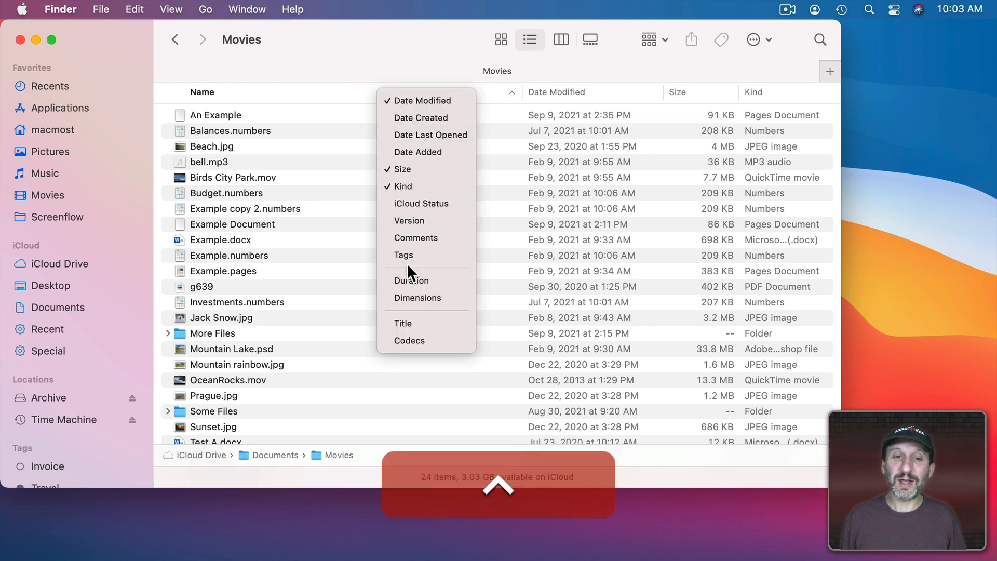
mouse_move(411, 279)
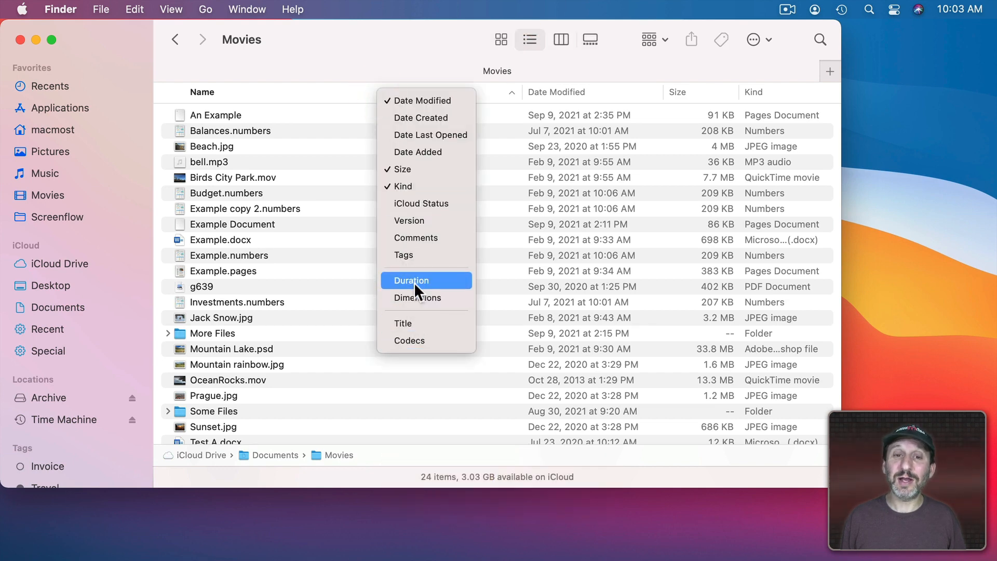
left_click(412, 280)
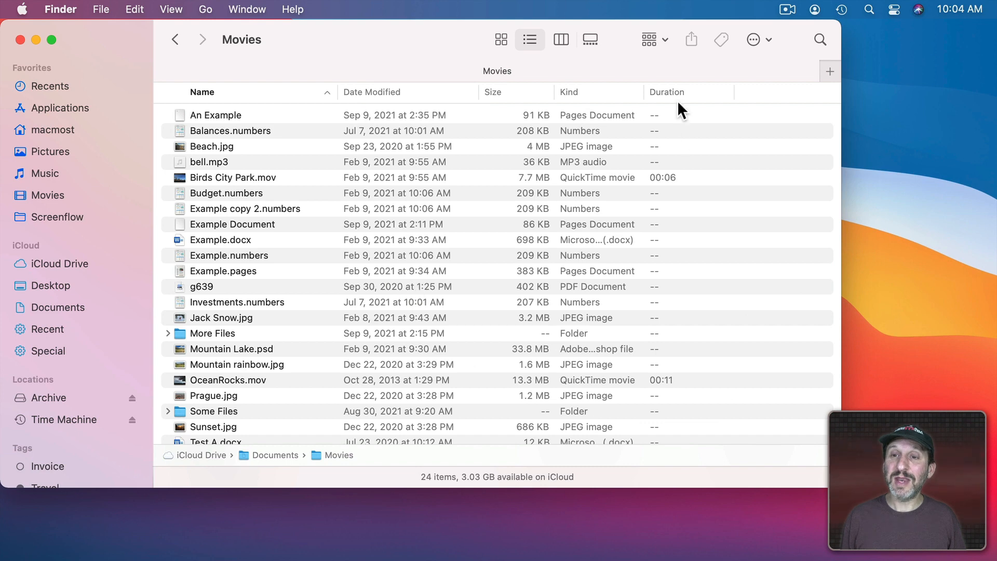
mouse_move(688, 388)
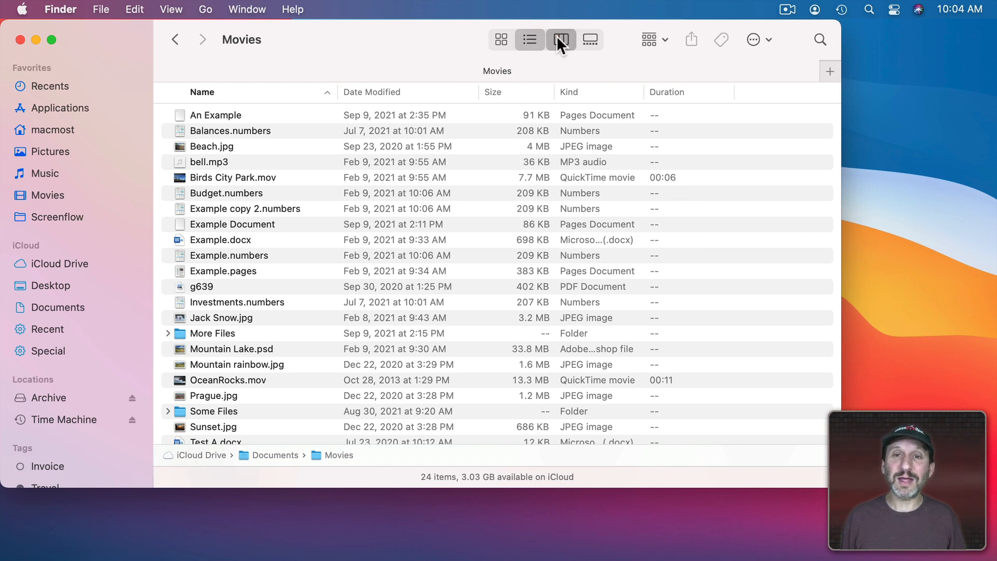
- Rename the folder back through Example Files and then to Pictures using column view
left_click(560, 39)
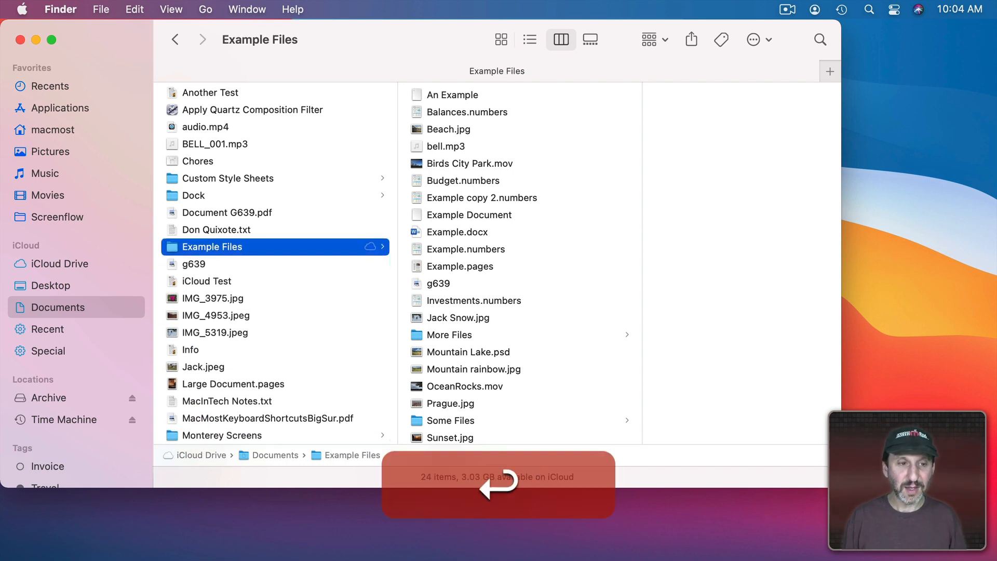
left_click(528, 39)
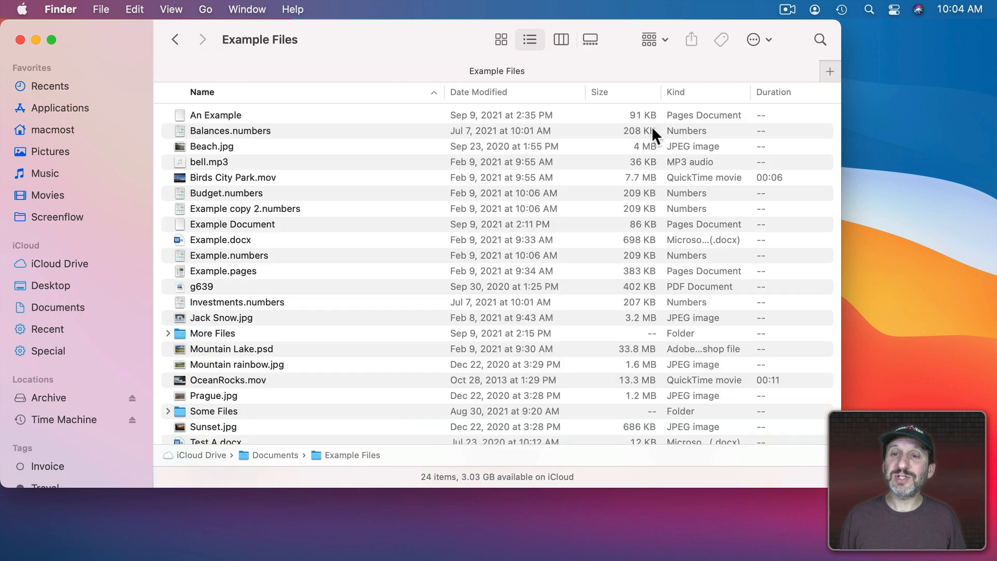
mouse_move(762, 257)
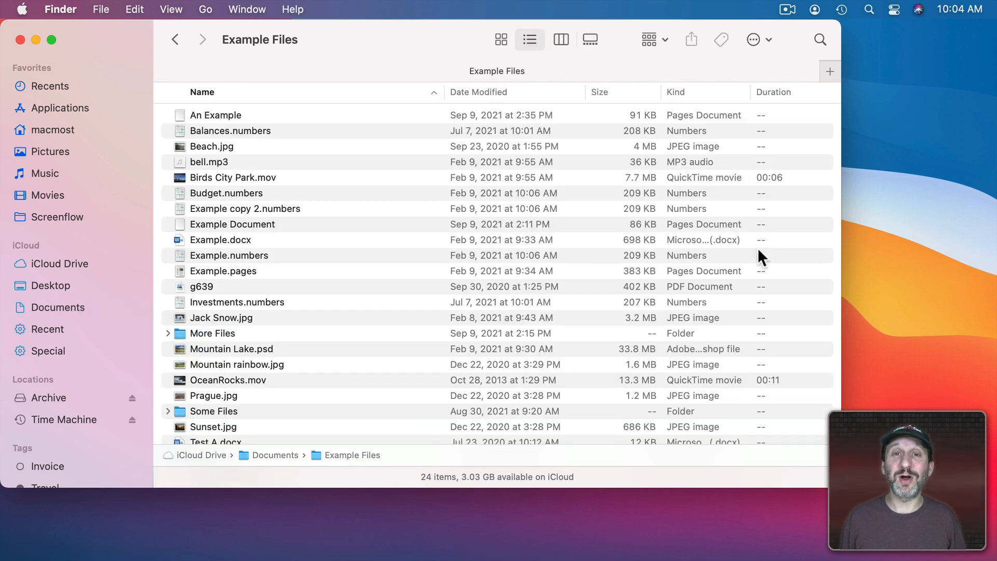
mouse_move(775, 107)
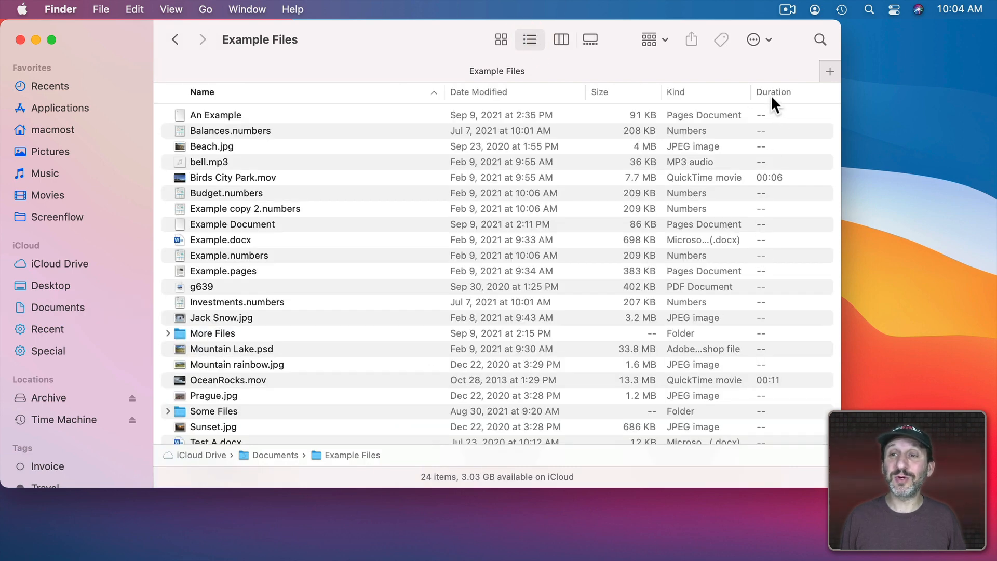
left_click(648, 40)
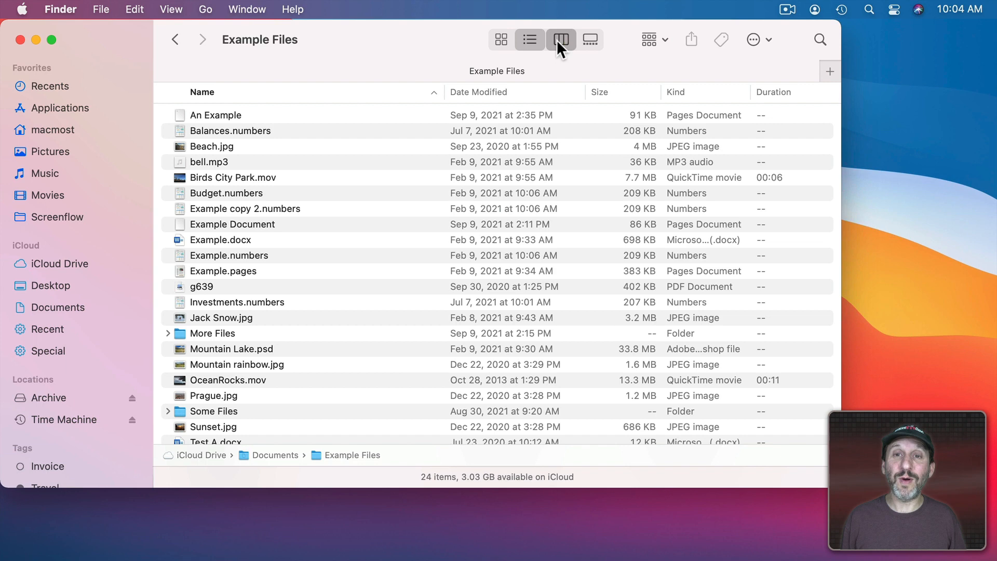
left_click(560, 38)
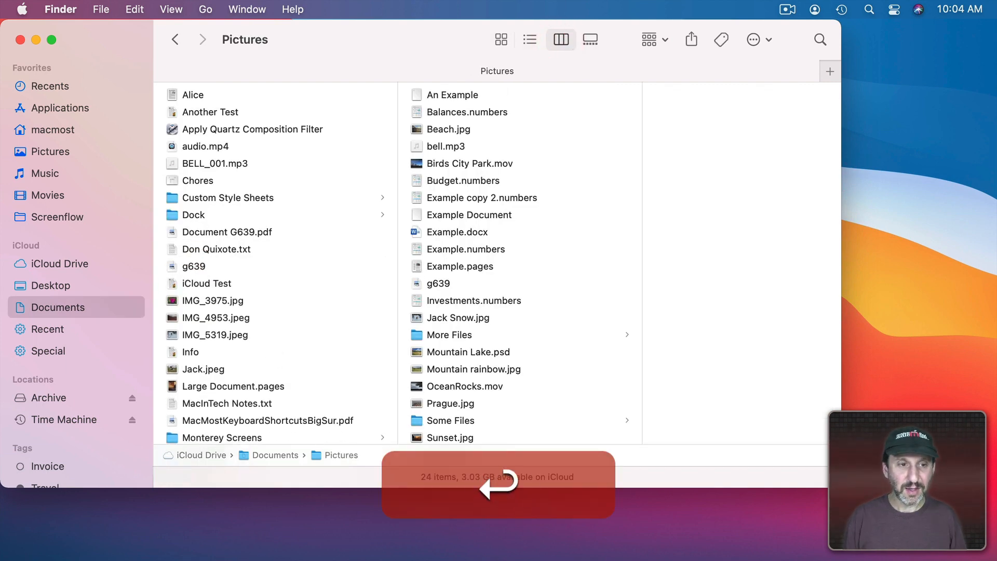
- Add a Dimensions column to the Pictures list, then rename the folder to Example Files
left_click(528, 39)
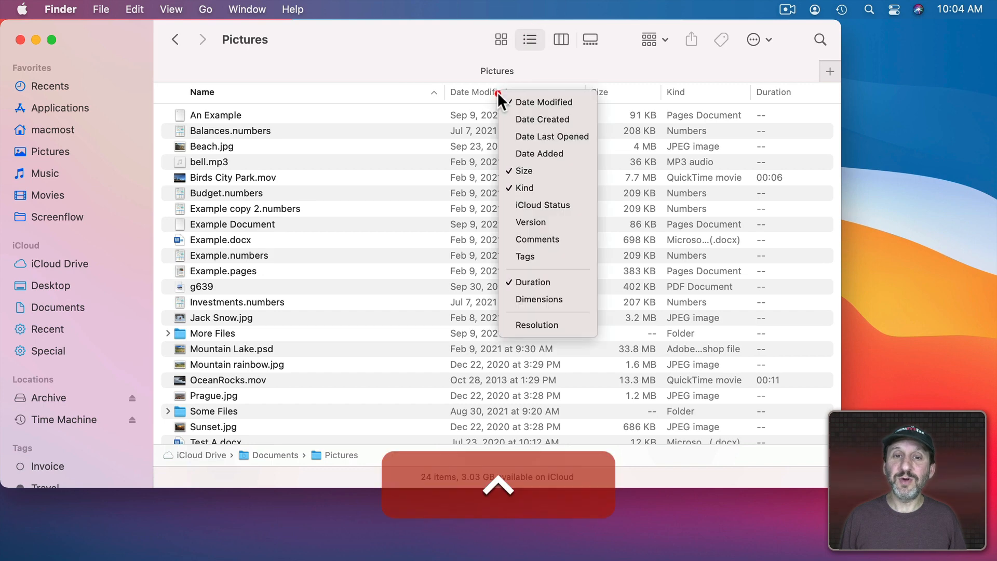
left_click(539, 299)
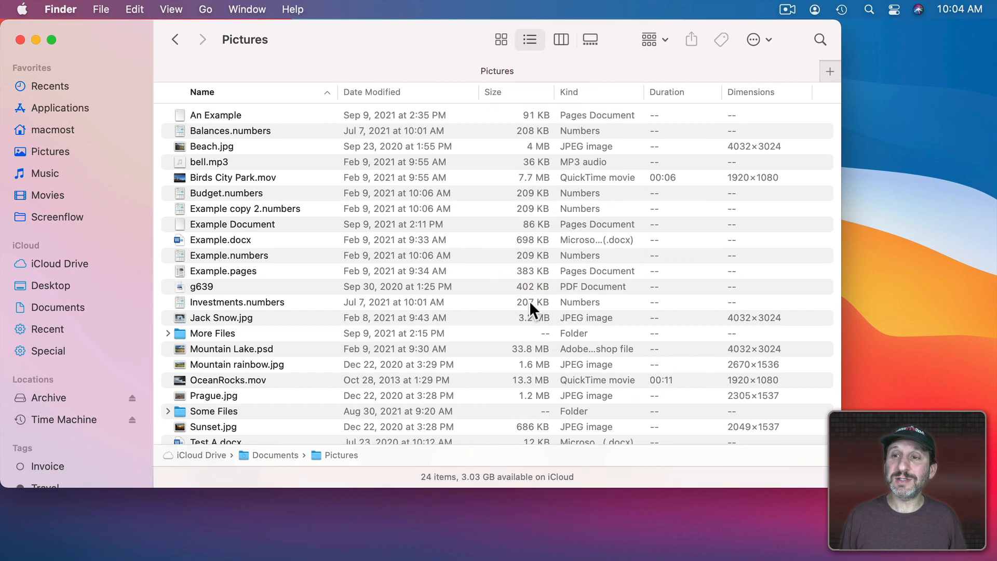
mouse_move(388, 75)
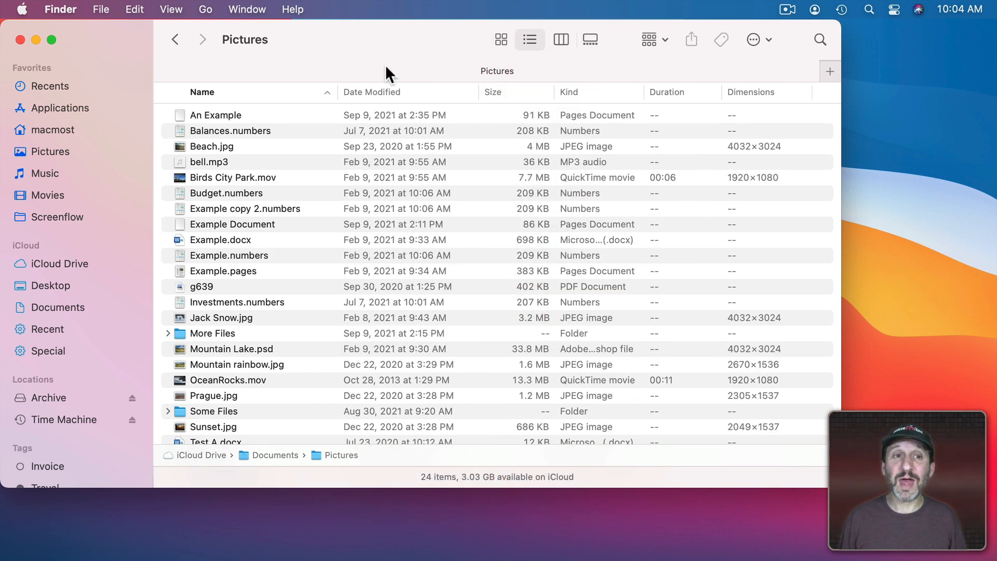
left_click(560, 39)
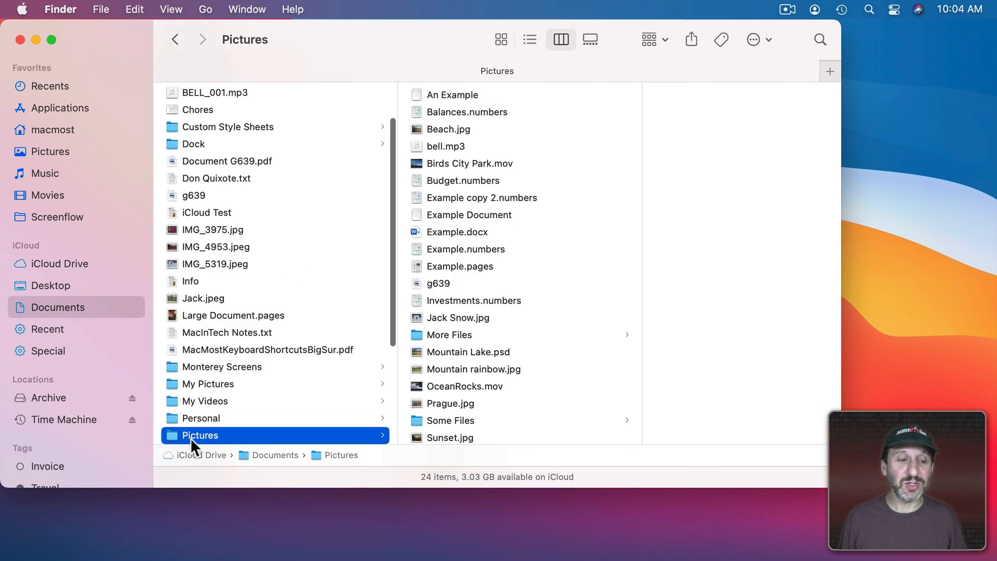
type("Example Files")
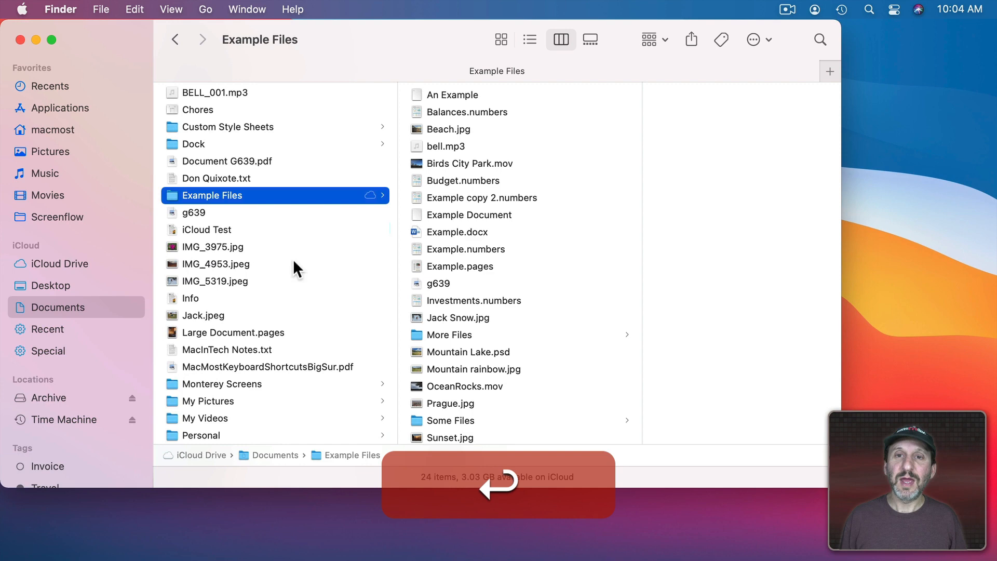
- Sort Example Files by Dimensions and reopen it from Documents to confirm the columns persist
left_click(529, 40)
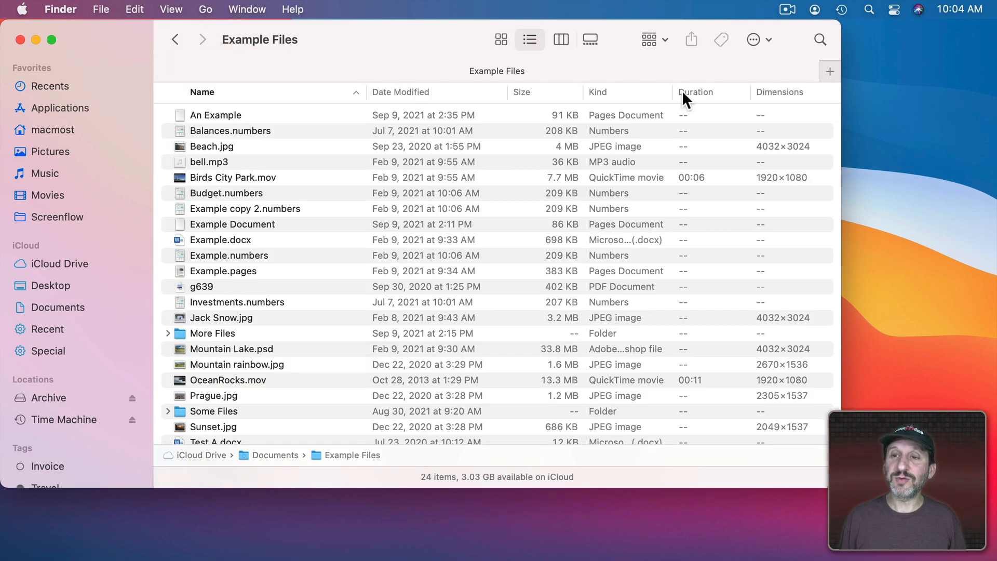
left_click(781, 93)
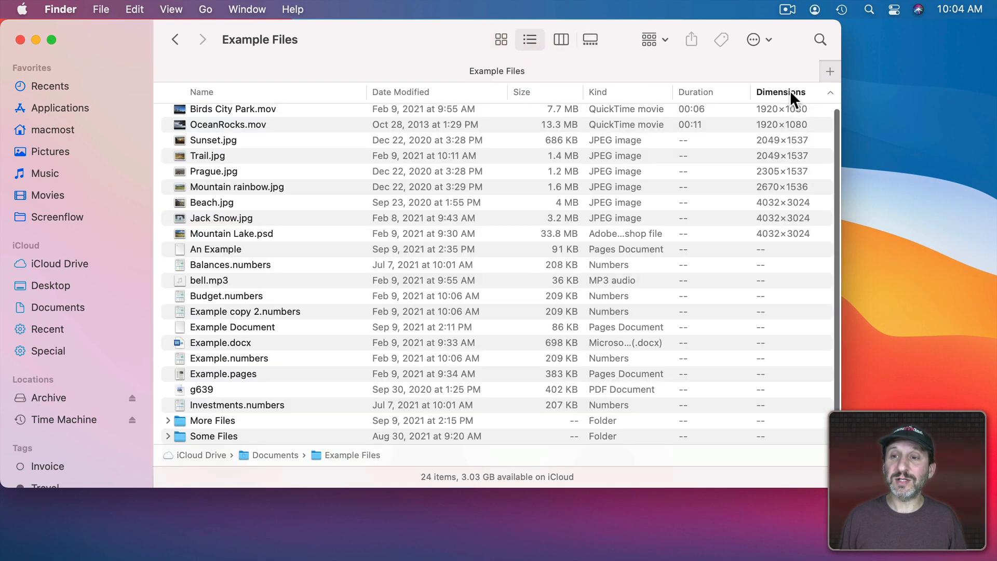
left_click(21, 39)
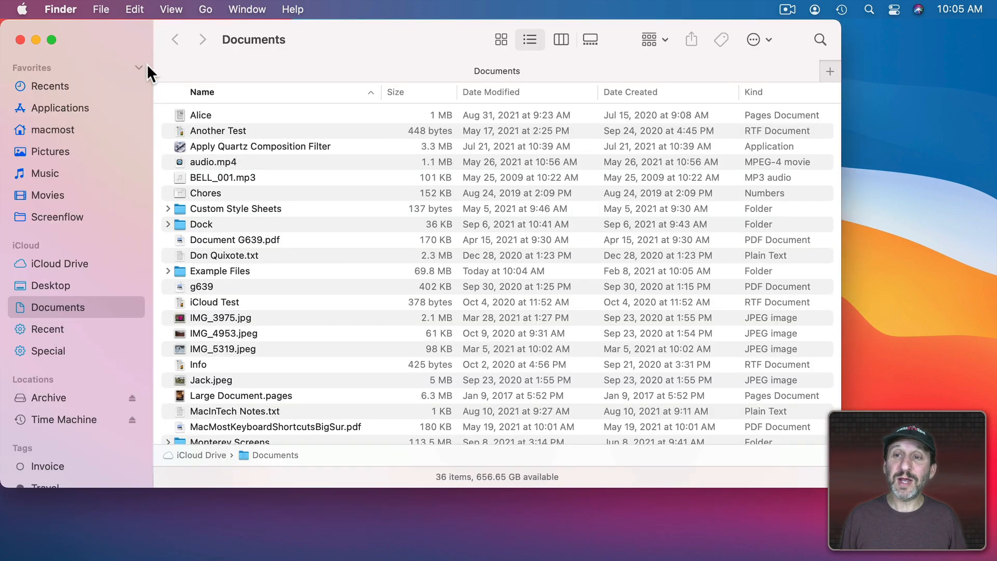
double_click(219, 270)
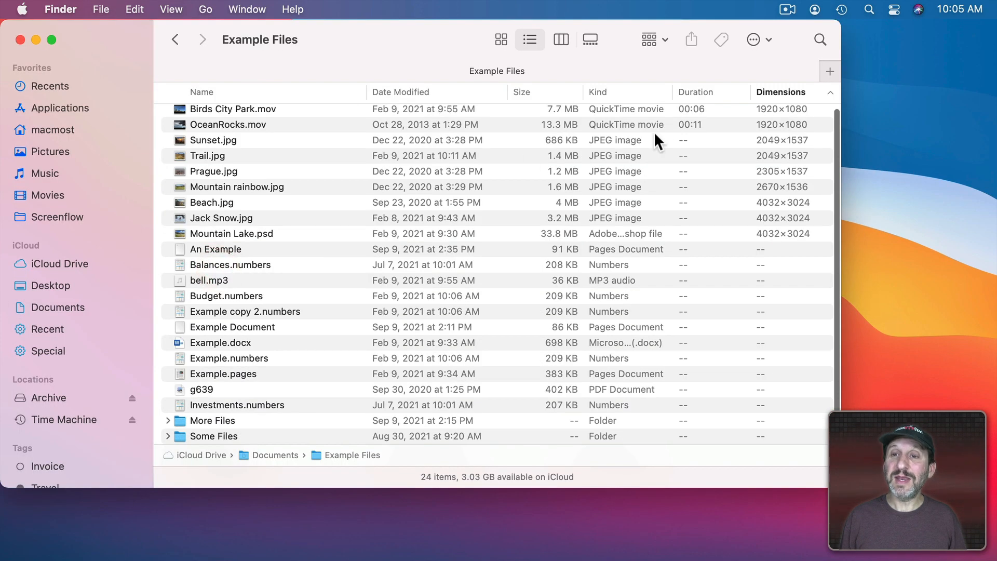
mouse_move(746, 109)
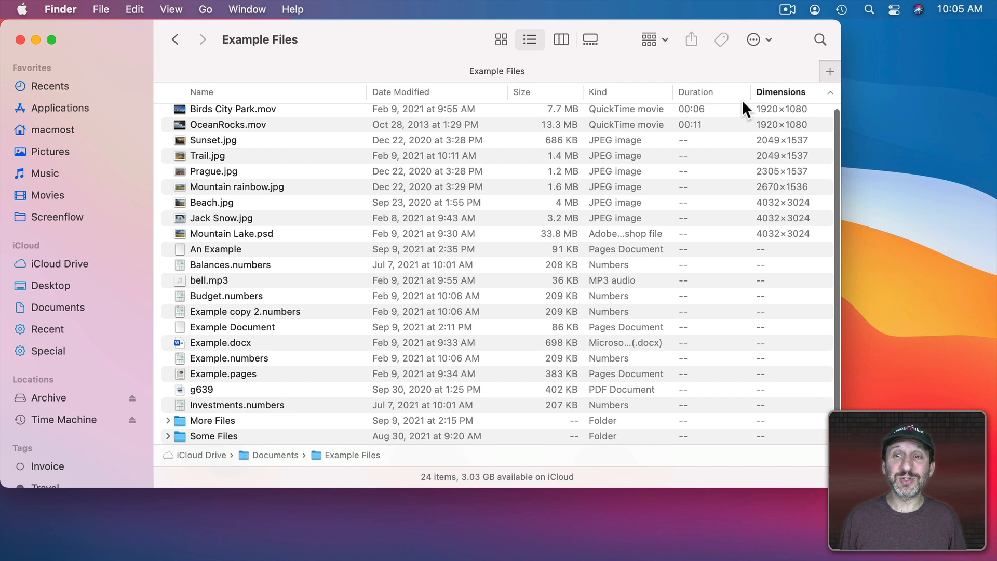
mouse_move(768, 117)
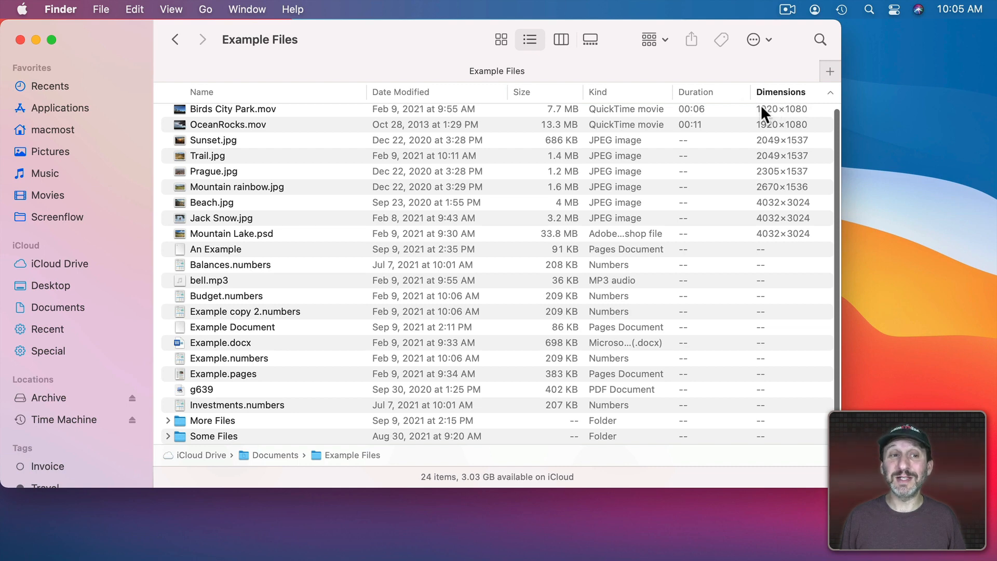
mouse_move(344, 279)
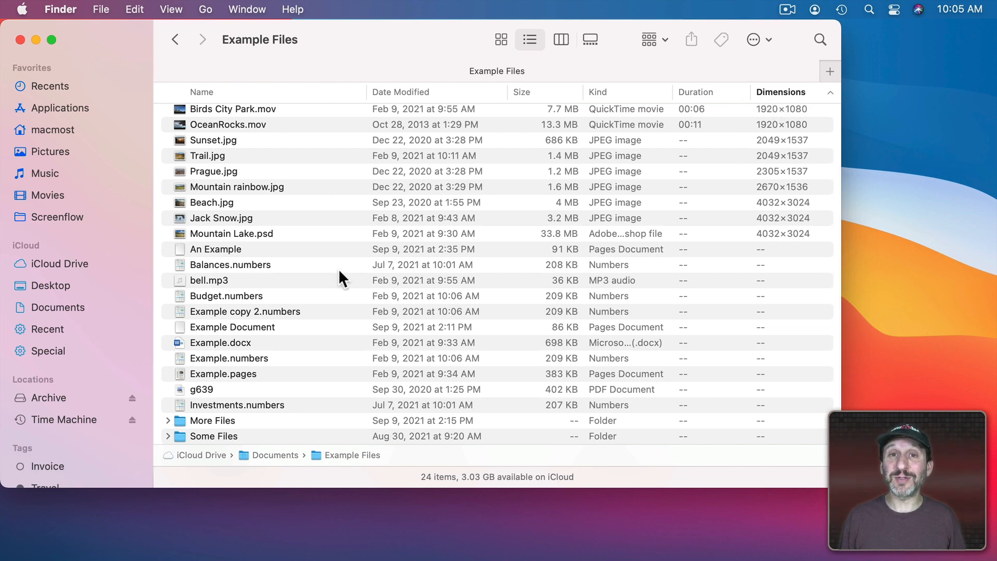
mouse_move(416, 194)
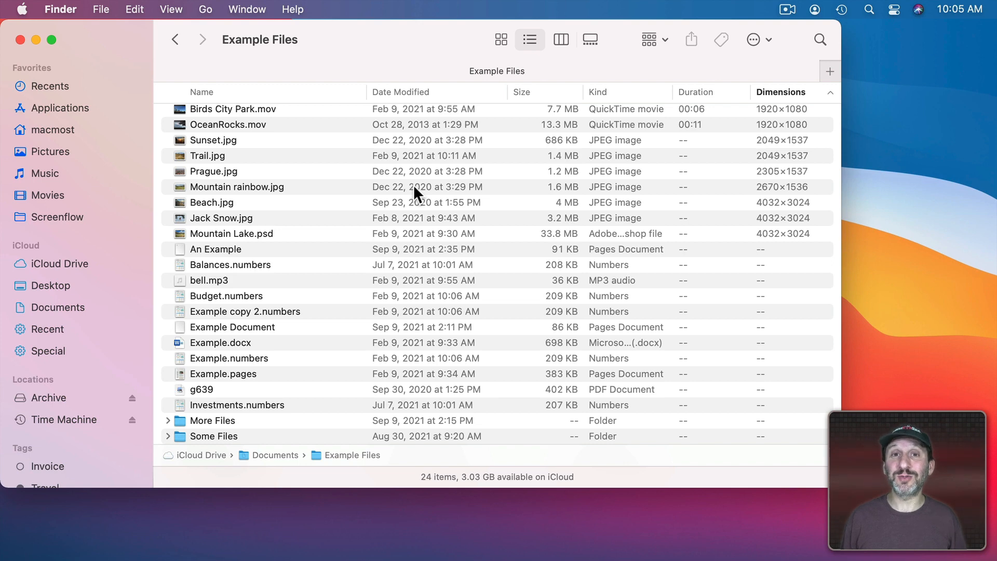